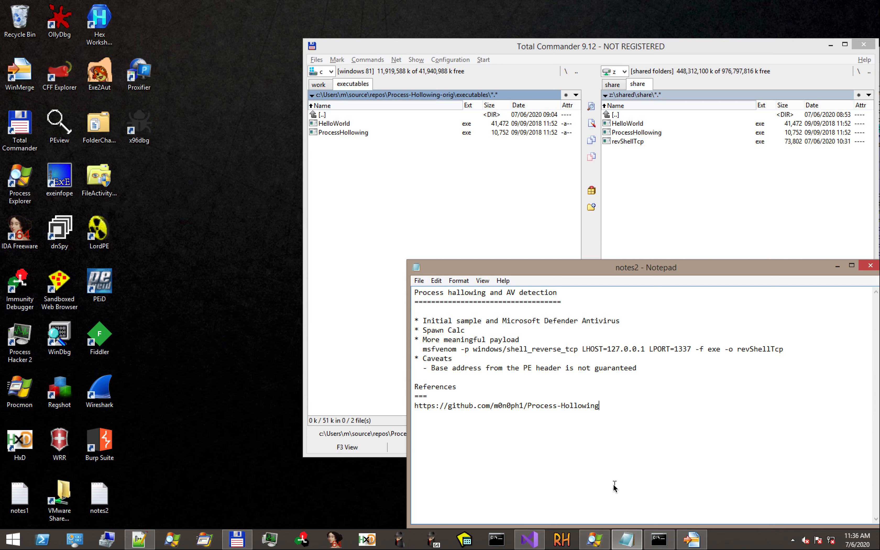
pyautogui.moveTo(613, 485)
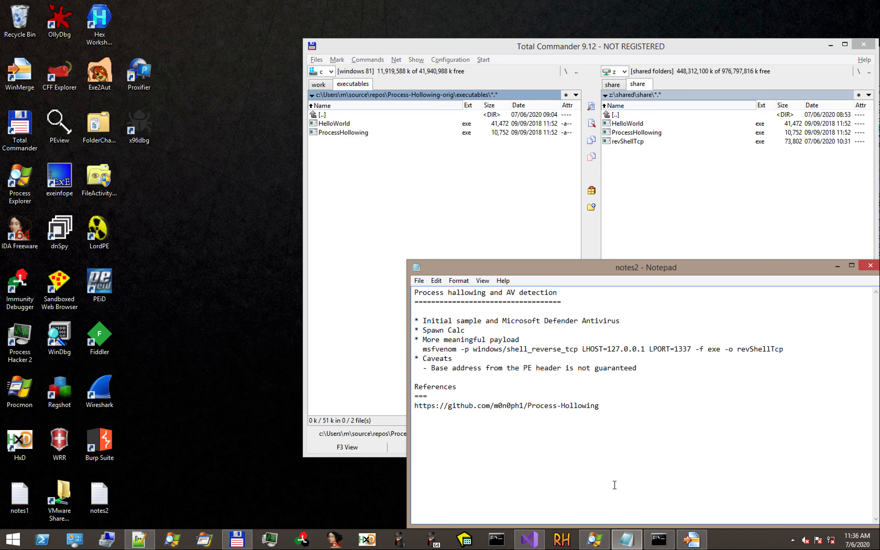
pyautogui.moveTo(439, 344)
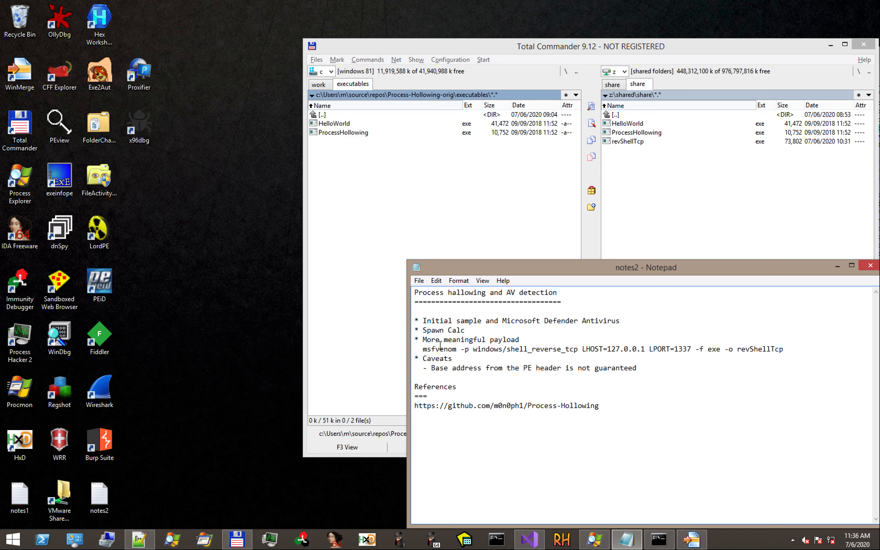
pyautogui.moveTo(443, 313)
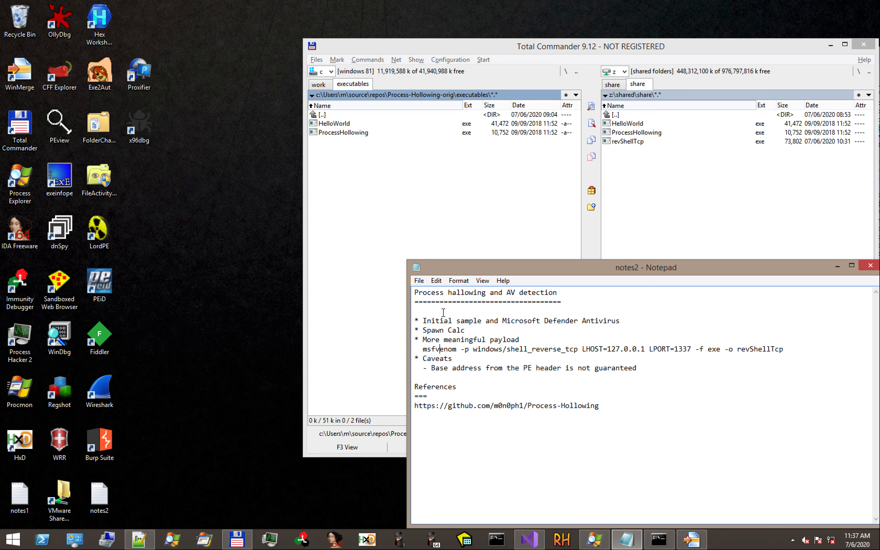
pyautogui.moveTo(603, 400)
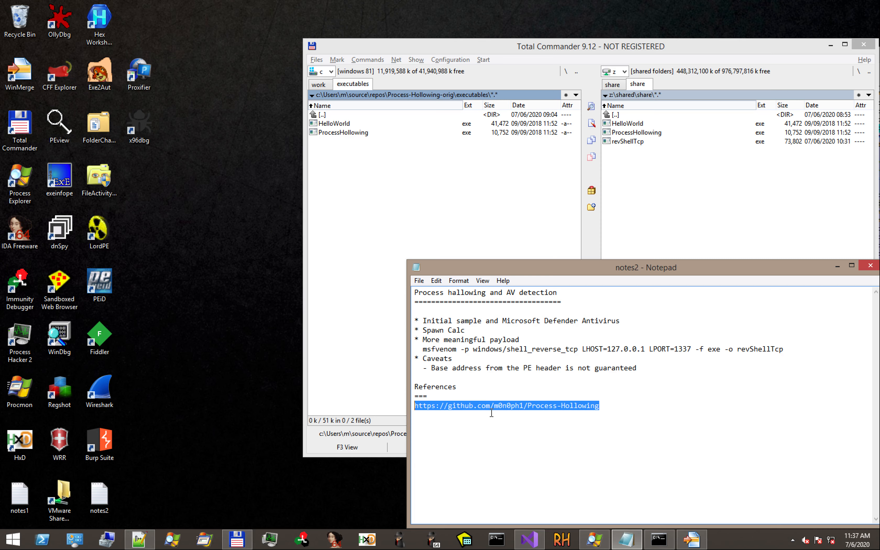
pyautogui.moveTo(518, 404)
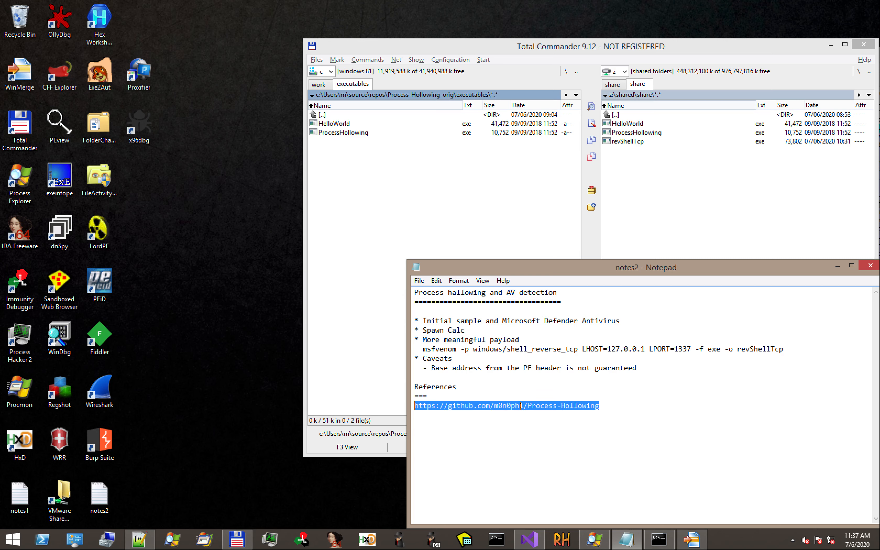
pyautogui.moveTo(319, 121)
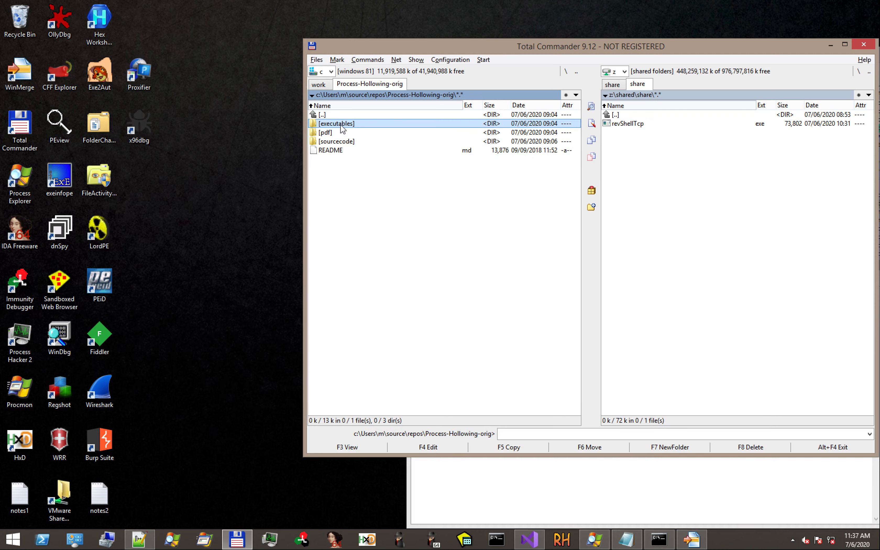
# Step: Run HelloWorld.exe from the executables folder to see its normal Hello World message
pyautogui.doubleClick(335, 123)
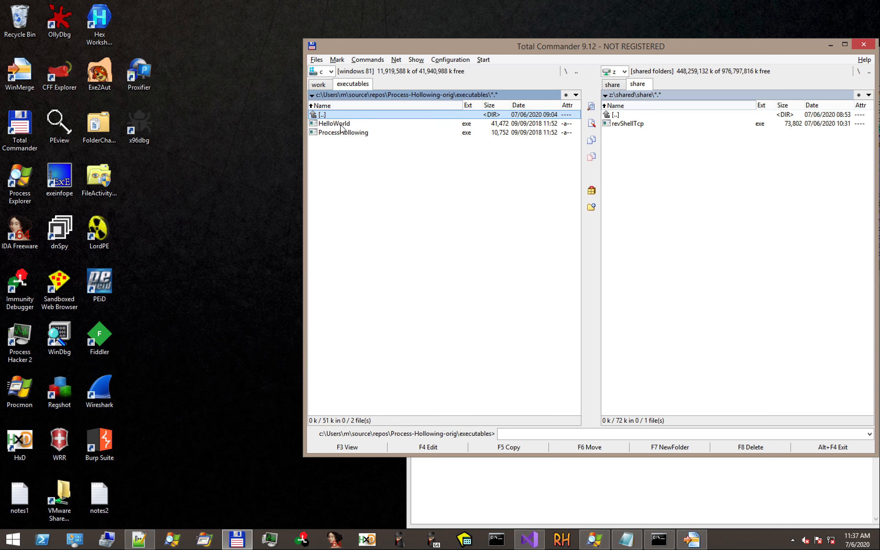
pyautogui.click(333, 123)
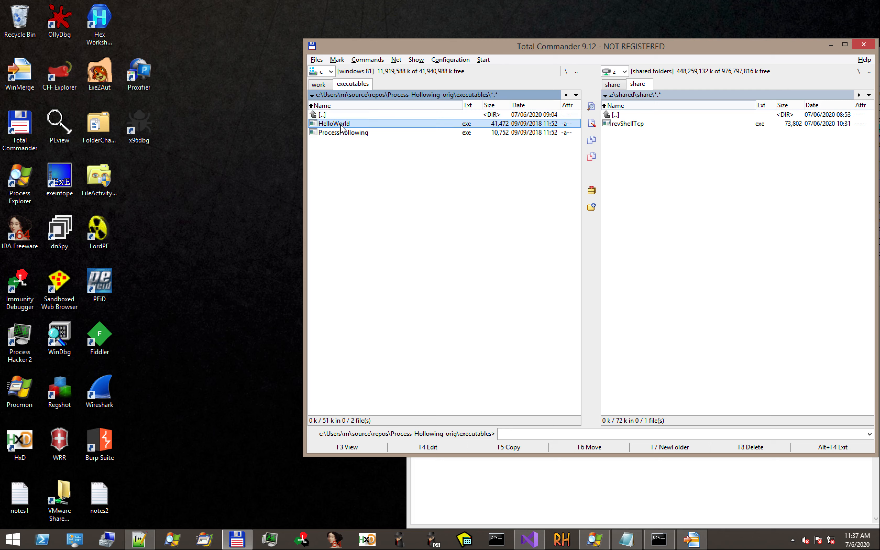
pyautogui.doubleClick(333, 123)
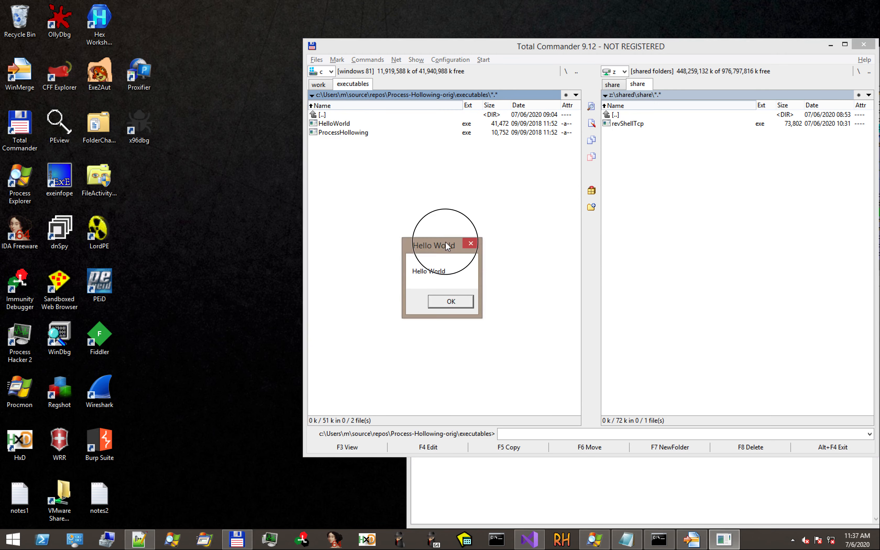
pyautogui.click(449, 301)
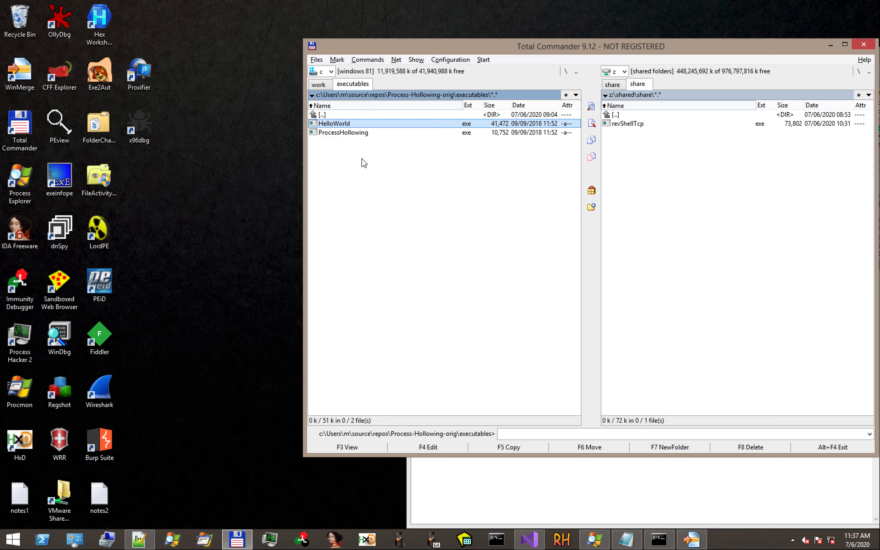
pyautogui.moveTo(341, 137)
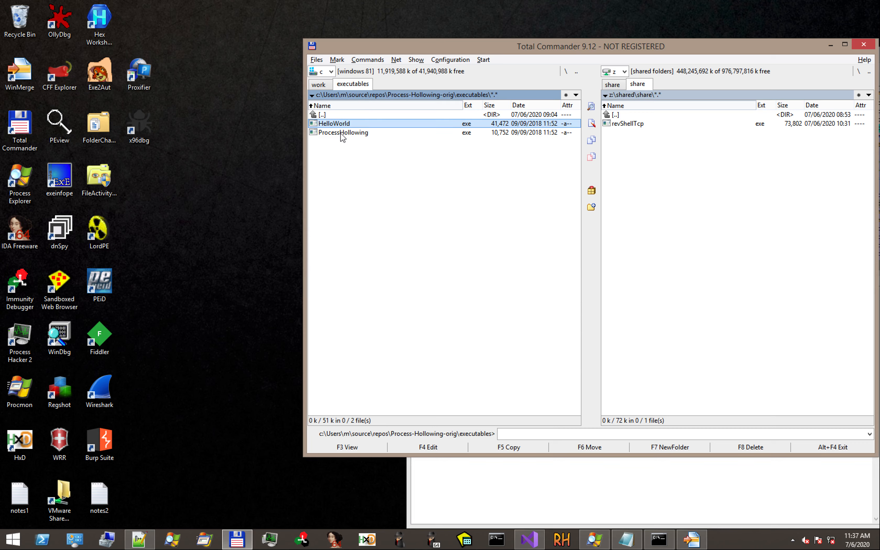
# Step: Run ProcessHollowing.exe, inspect its svchost child in Process Explorer, and dismiss the injected Hello World message
pyautogui.doubleClick(343, 132)
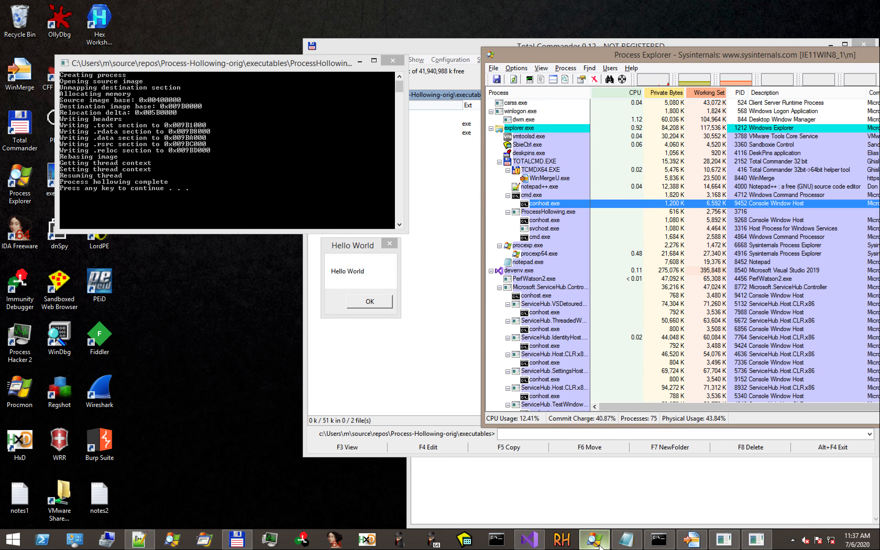
pyautogui.moveTo(555, 241)
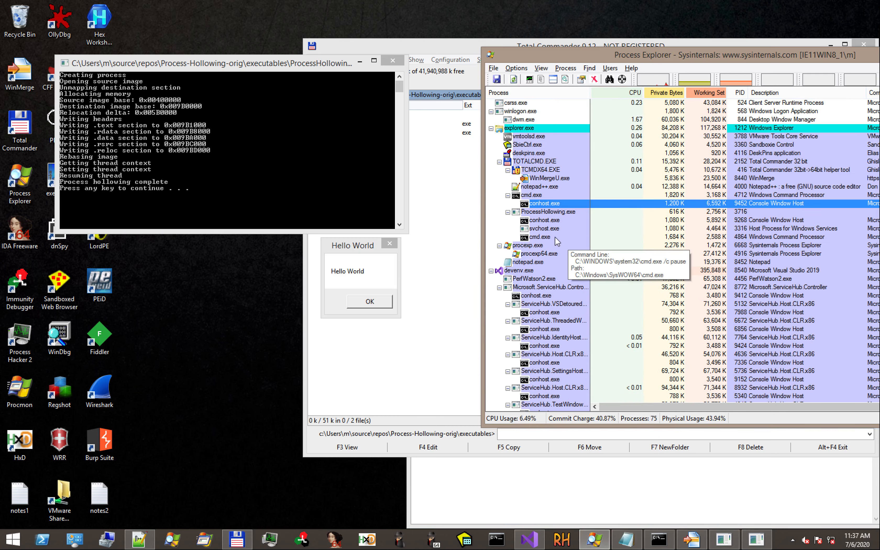
pyautogui.moveTo(540, 229)
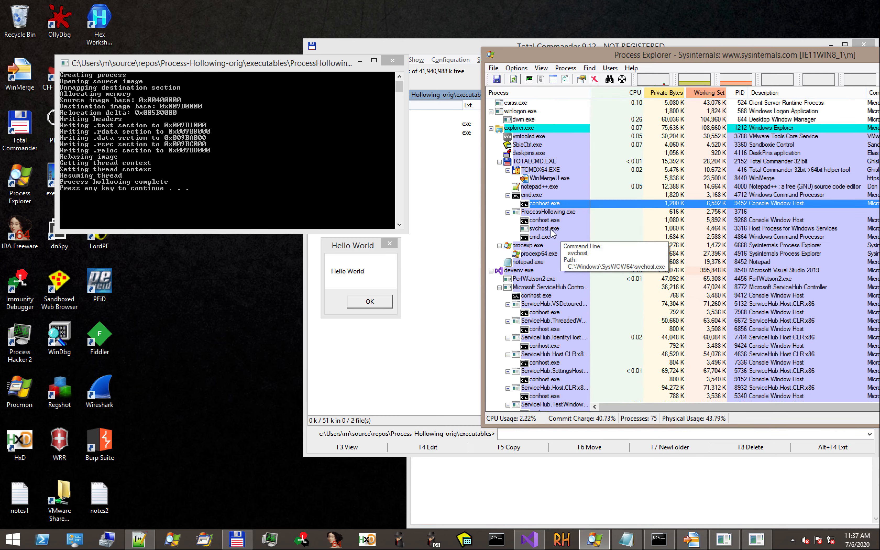
pyautogui.click(542, 228)
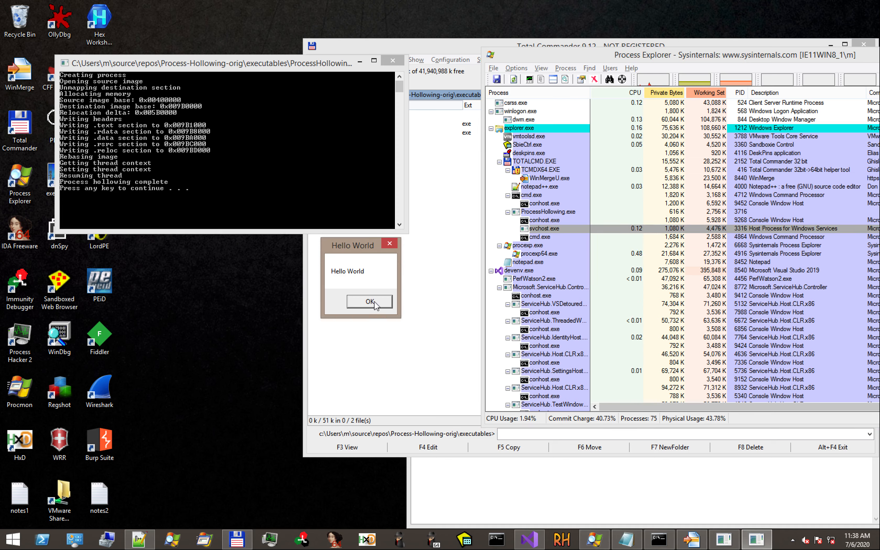
pyautogui.click(368, 301)
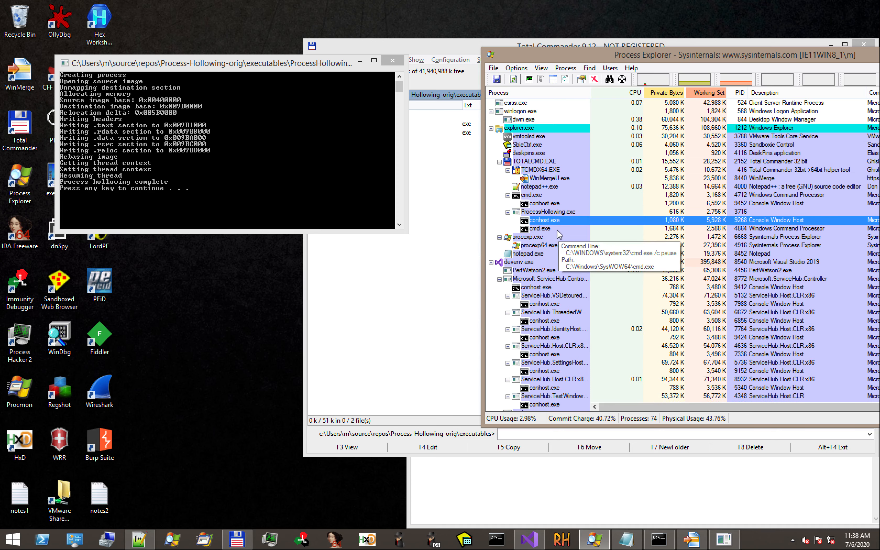
pyautogui.moveTo(360, 164)
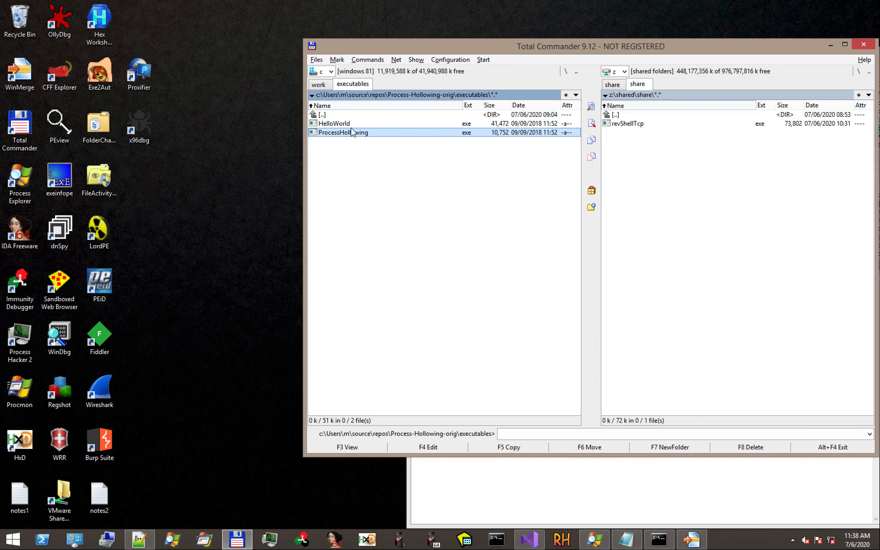
# Step: Copy HelloWorld and ProcessHollowing into the z:\shared\share folder
pyautogui.click(334, 123)
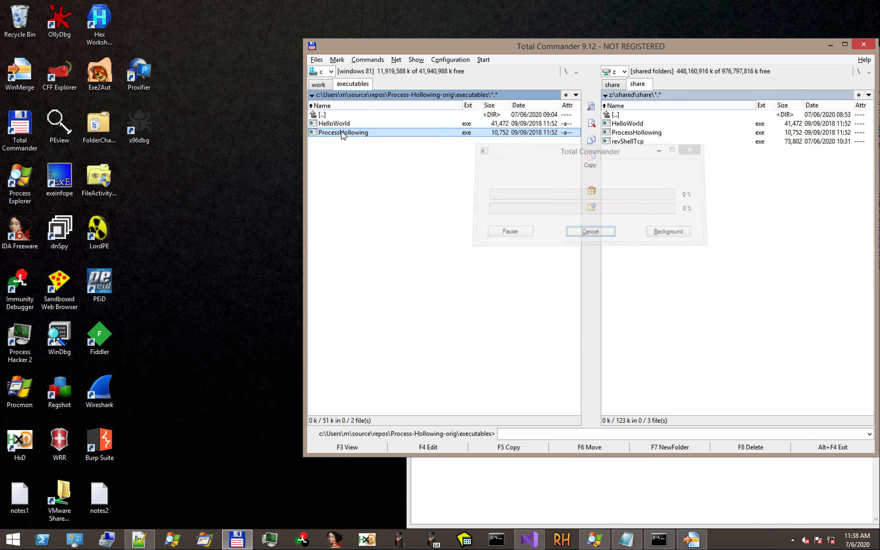
pyautogui.click(589, 231)
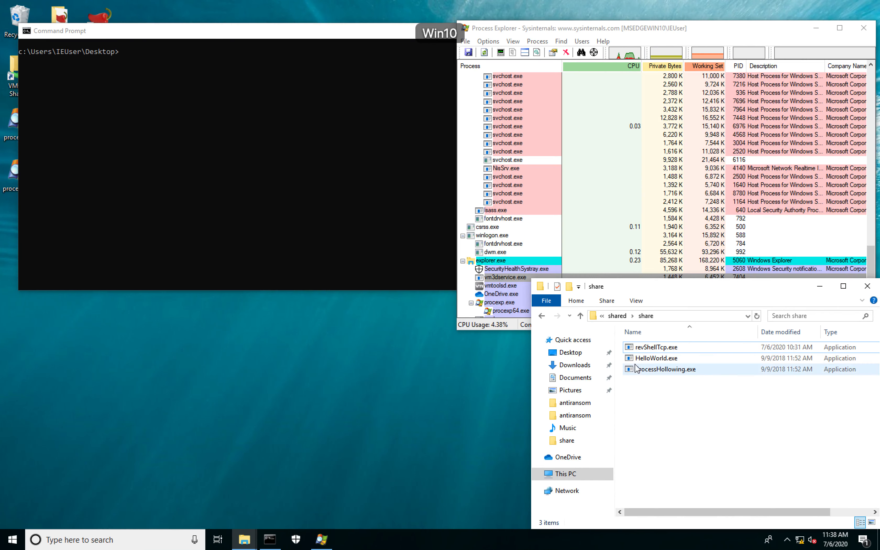
# Step: Launch ProcessHollowing.exe from the share on Windows 10 and dismiss the 'file contains a virus' block
pyautogui.click(666, 369)
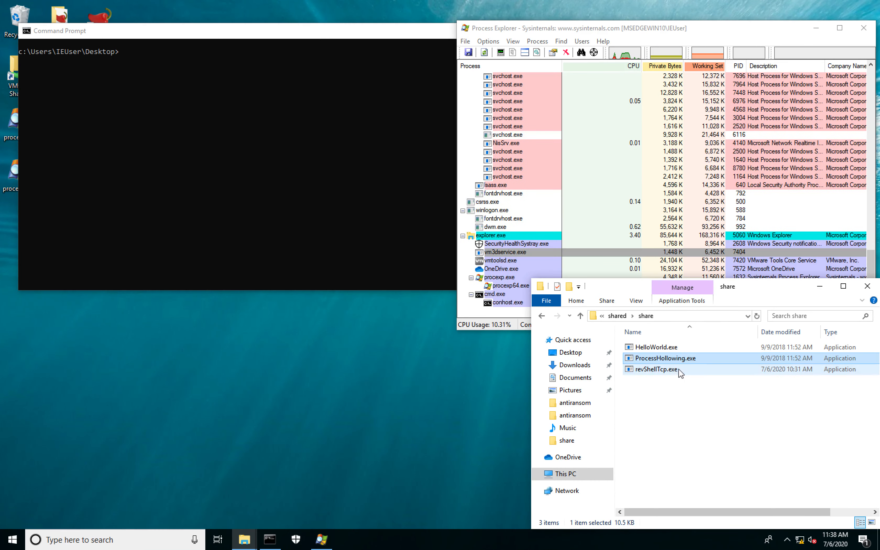
pyautogui.click(680, 391)
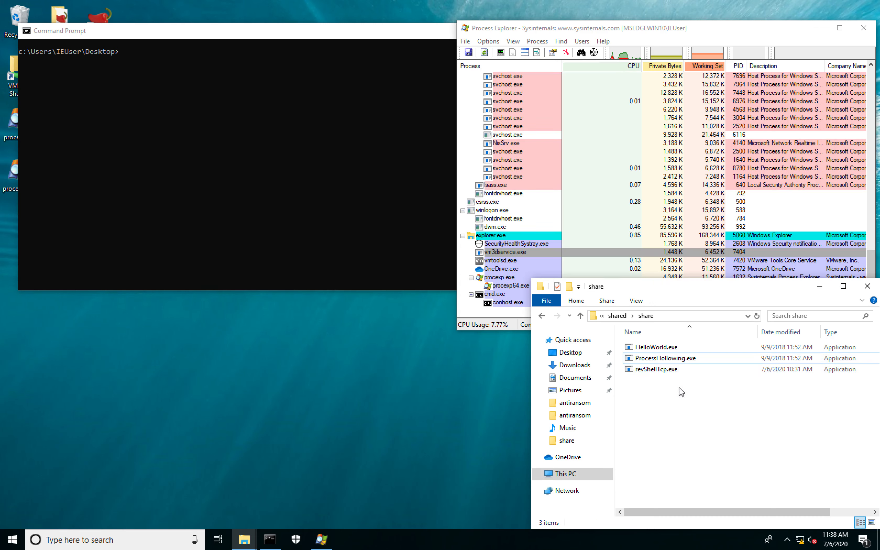
pyautogui.click(666, 358)
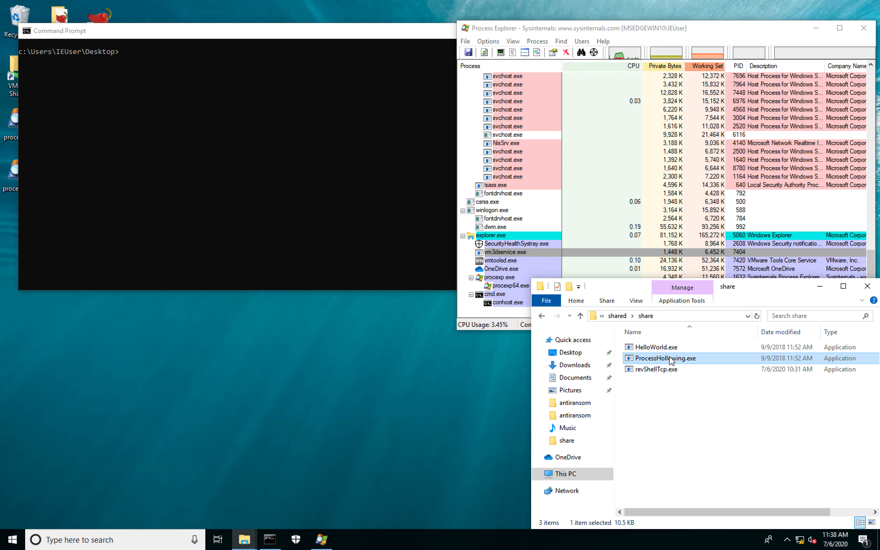
pyautogui.moveTo(670, 358)
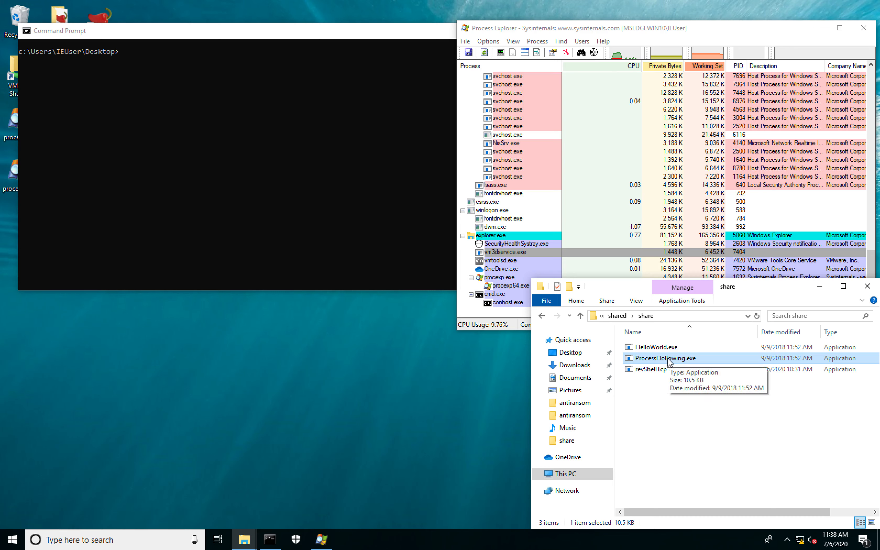
pyautogui.doubleClick(666, 359)
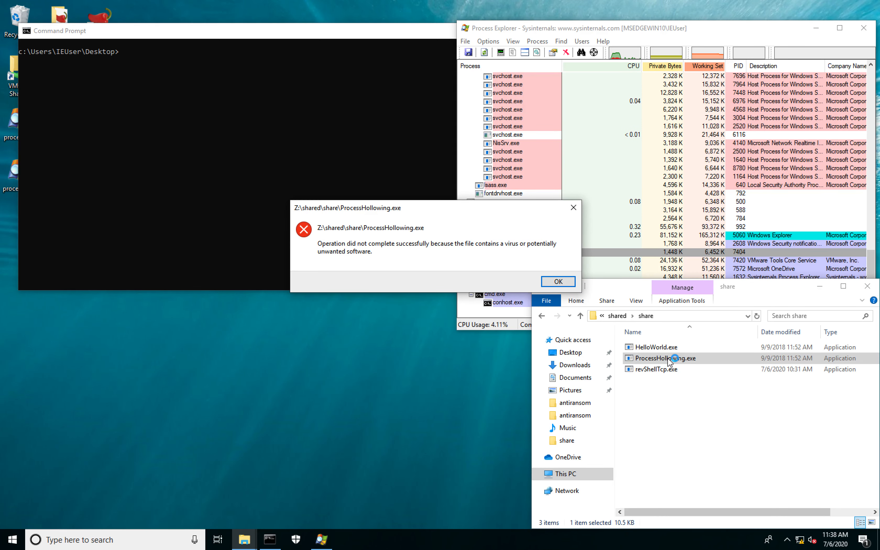
pyautogui.moveTo(511, 250)
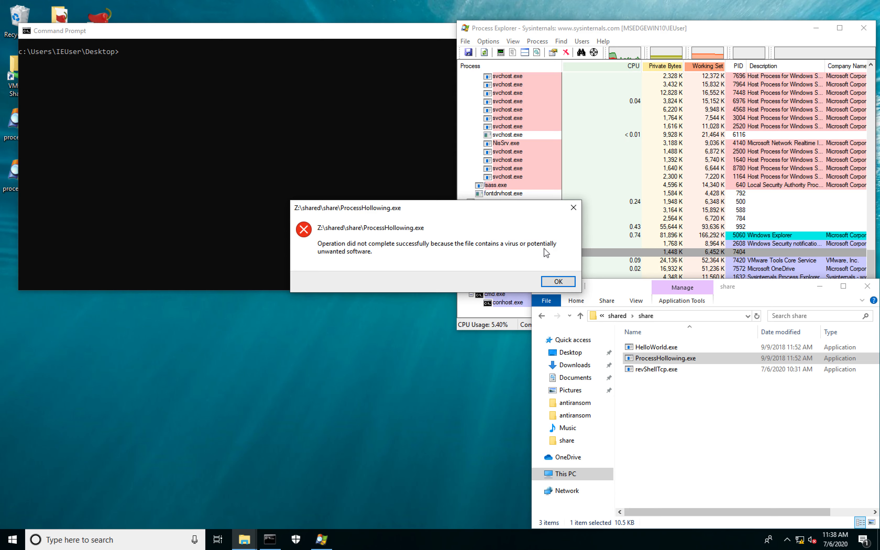
pyautogui.moveTo(558, 262)
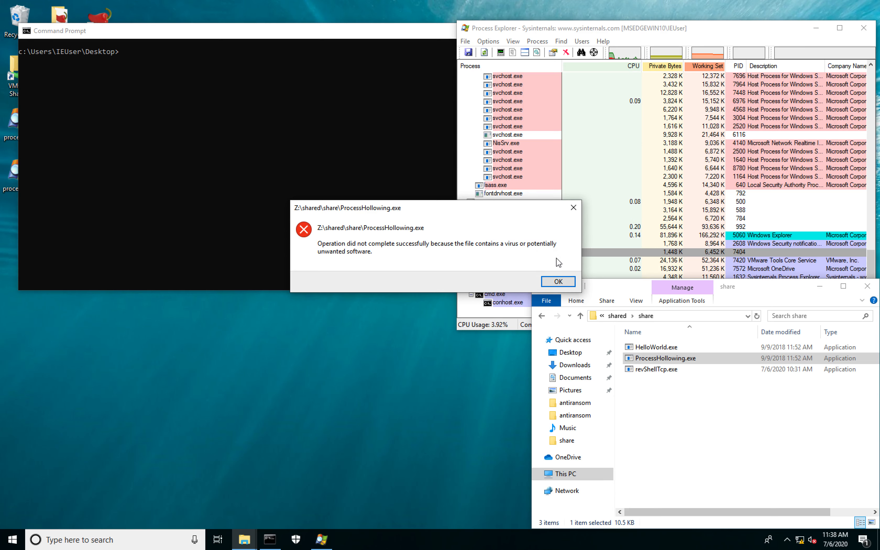
pyautogui.moveTo(490, 254)
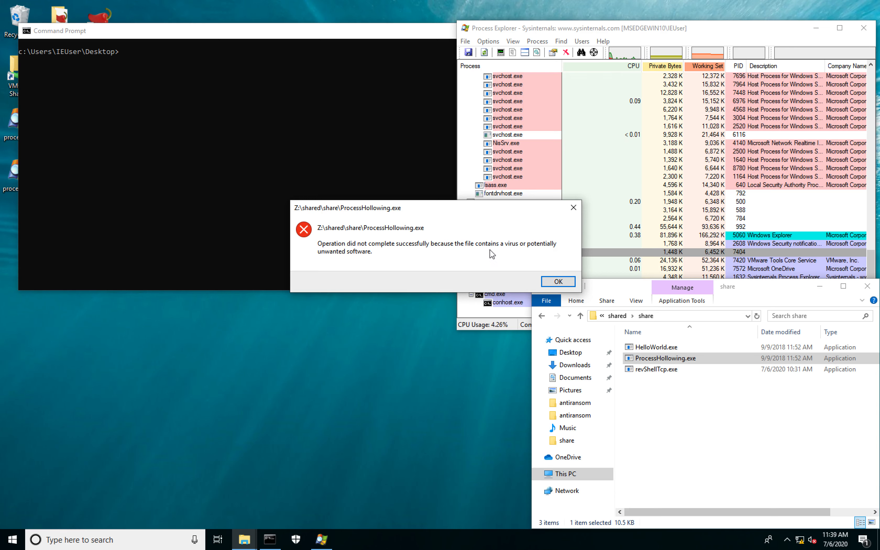
pyautogui.click(557, 281)
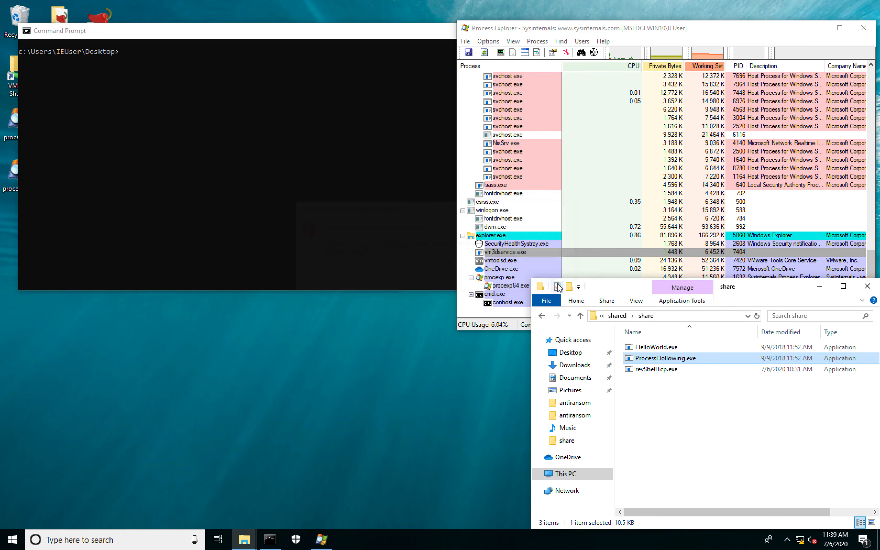
pyautogui.moveTo(655, 369)
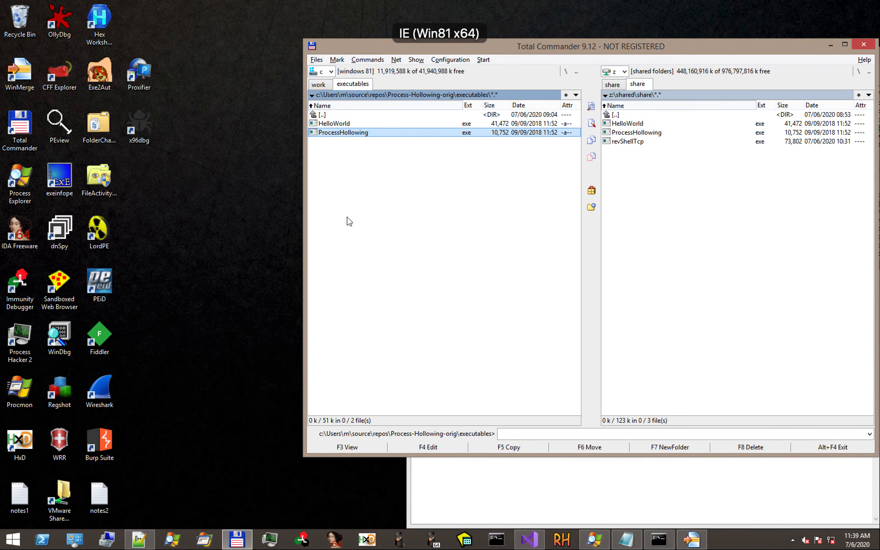
# Step: Review the _tmain function of ProcessHollowing.cpp in Visual Studio
pyautogui.doubleClick(322, 115)
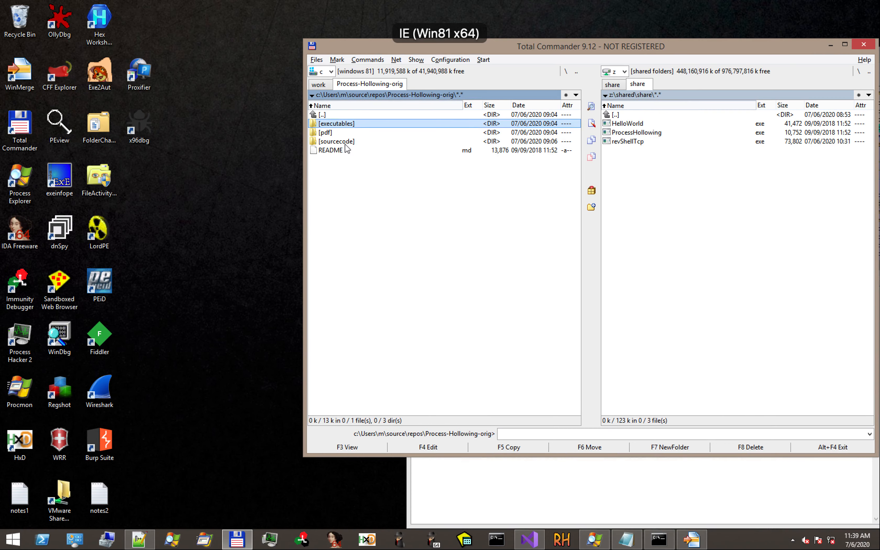
pyautogui.click(527, 539)
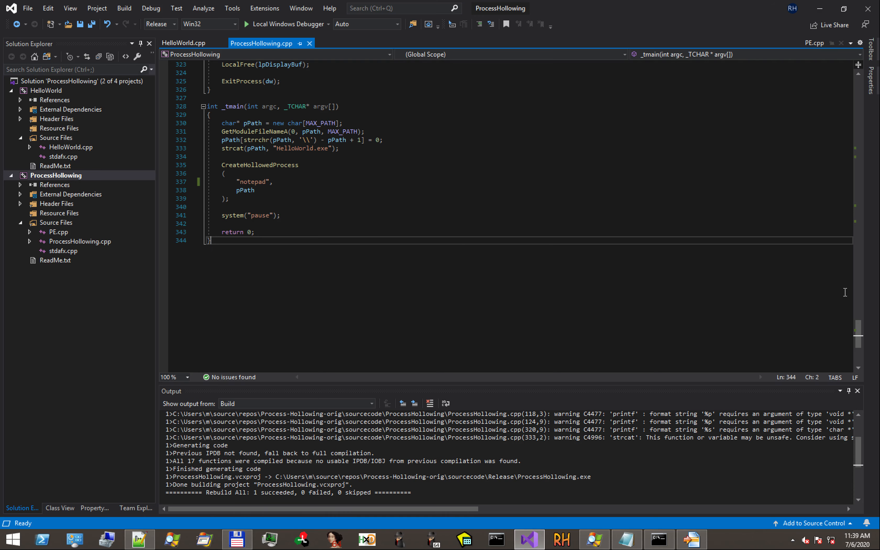
pyautogui.scroll(3)
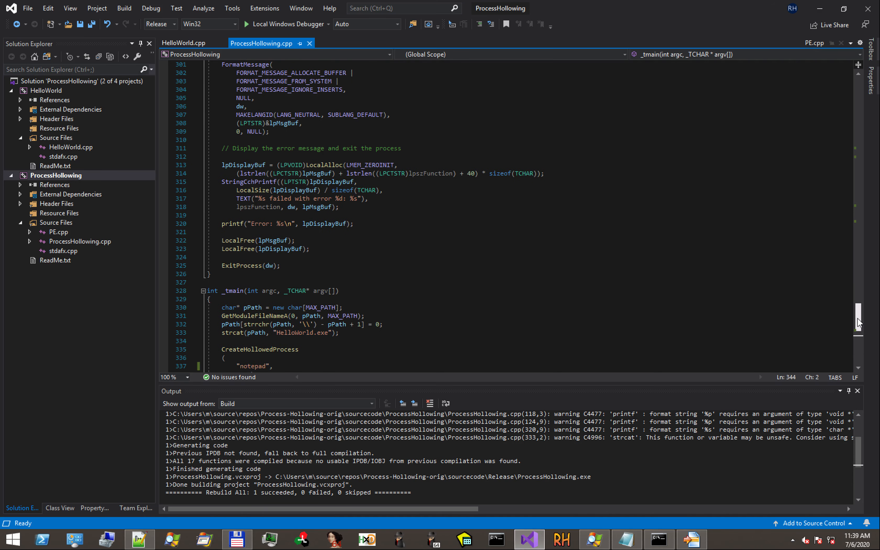
pyautogui.scroll(3)
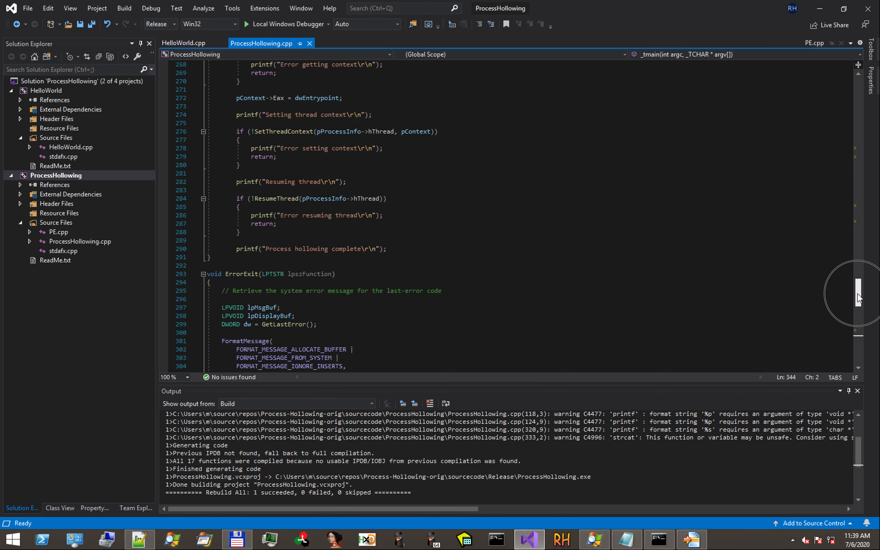
pyautogui.scroll(-3)
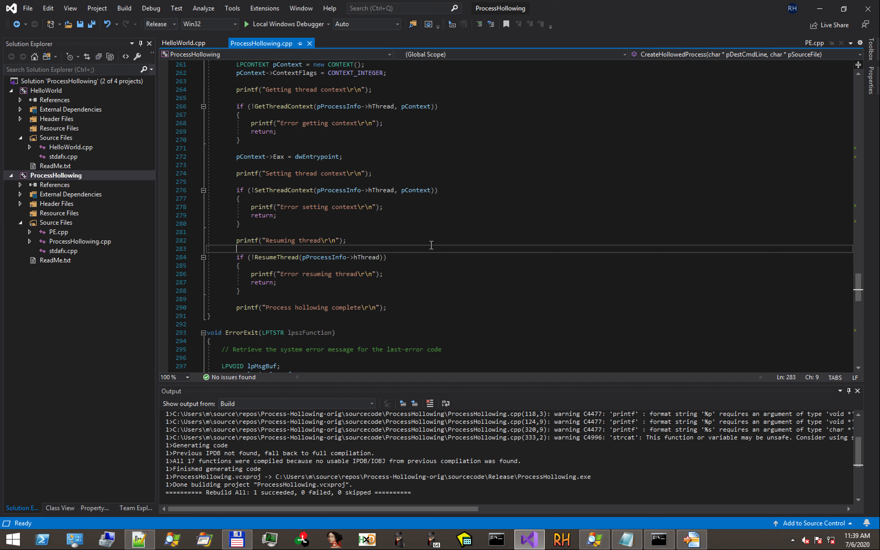
pyautogui.moveTo(733, 290)
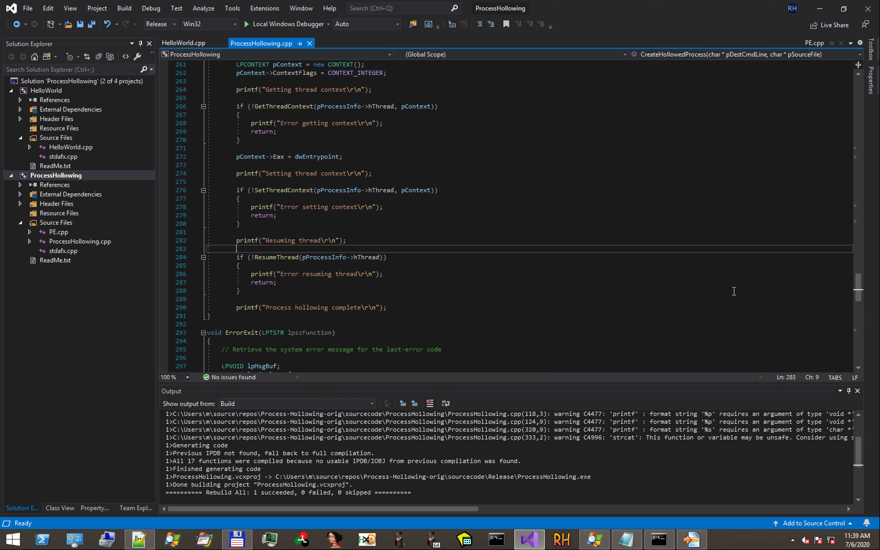
pyautogui.scroll(-3)
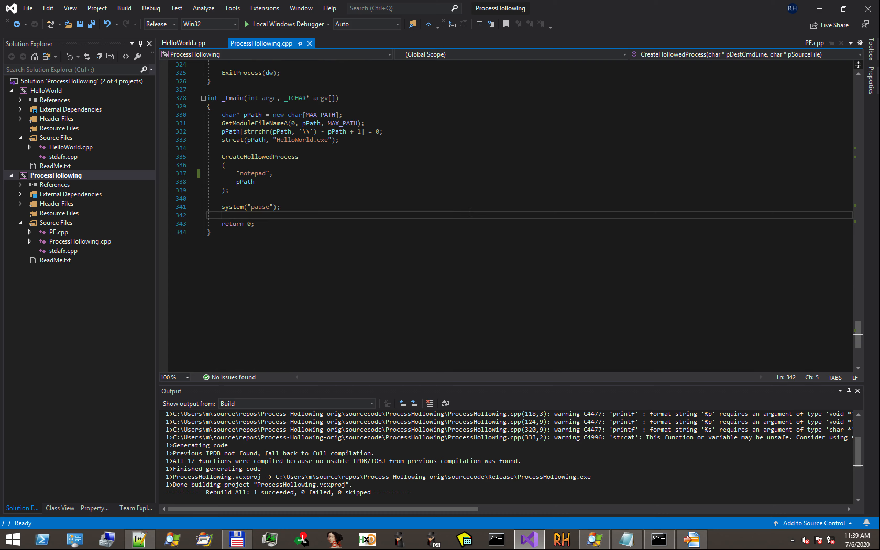
# Step: Highlight the notepad target process name and rebuild the ProcessHollowing project
pyautogui.click(322, 206)
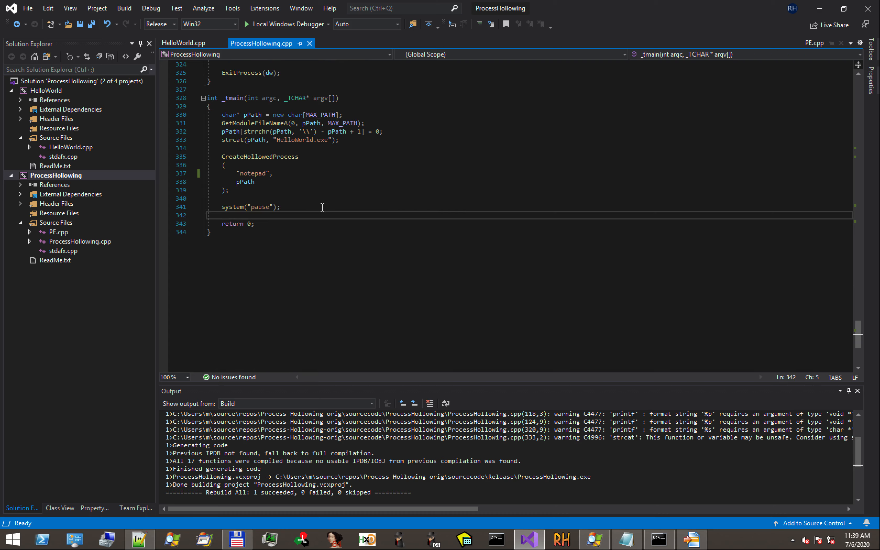
pyautogui.click(252, 173)
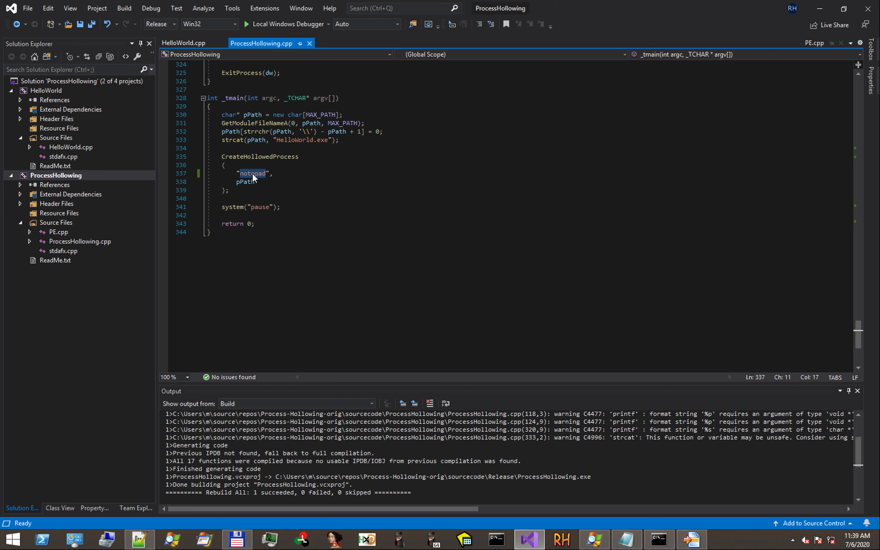
pyautogui.click(55, 175)
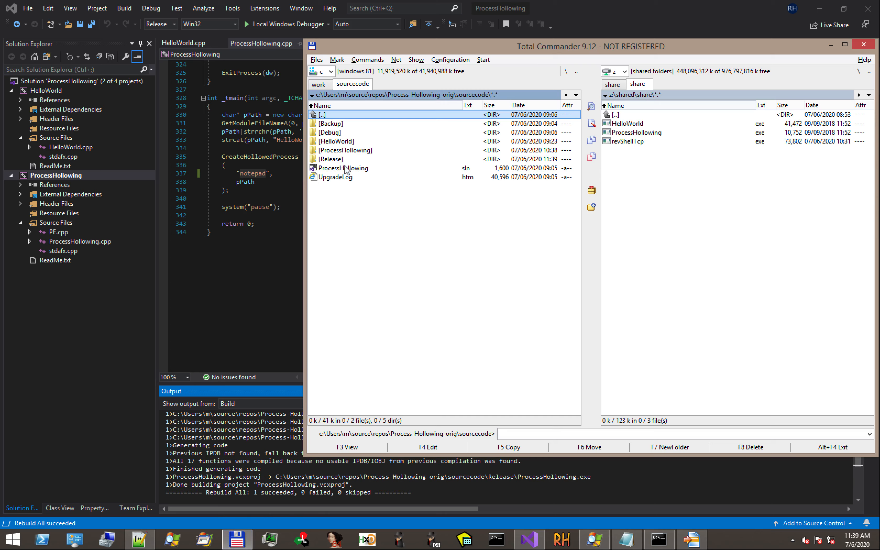
# Step: Copy the rebuilt ProcessHollowing.exe from sourcecode\Release into the share folder
pyautogui.doubleClick(334, 158)
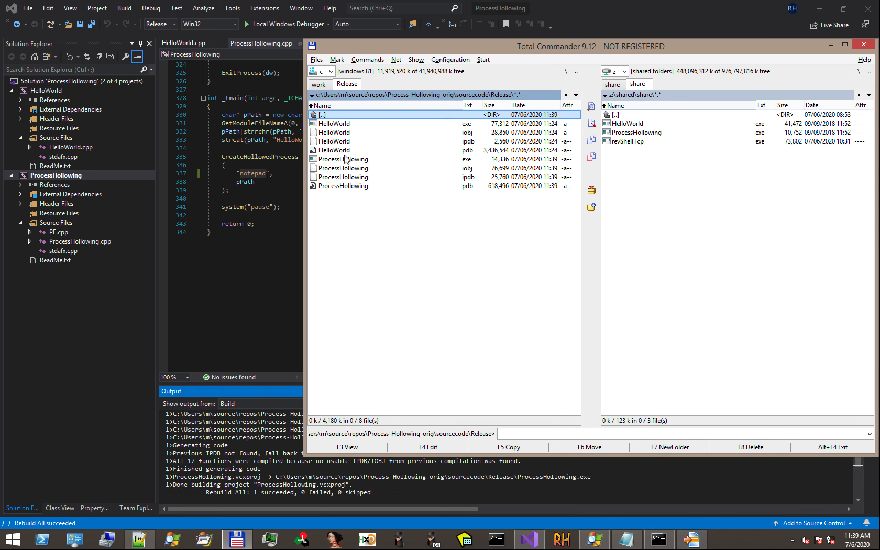
pyautogui.click(347, 158)
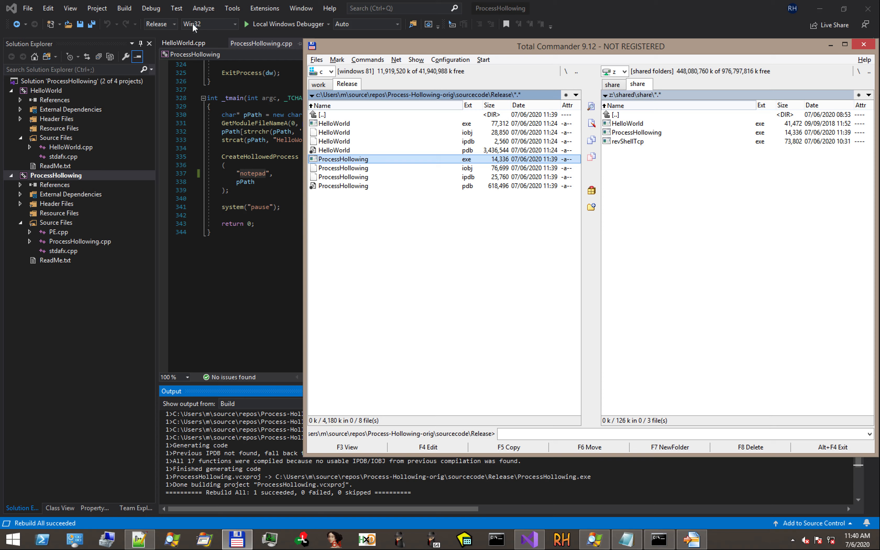
pyautogui.moveTo(157, 25)
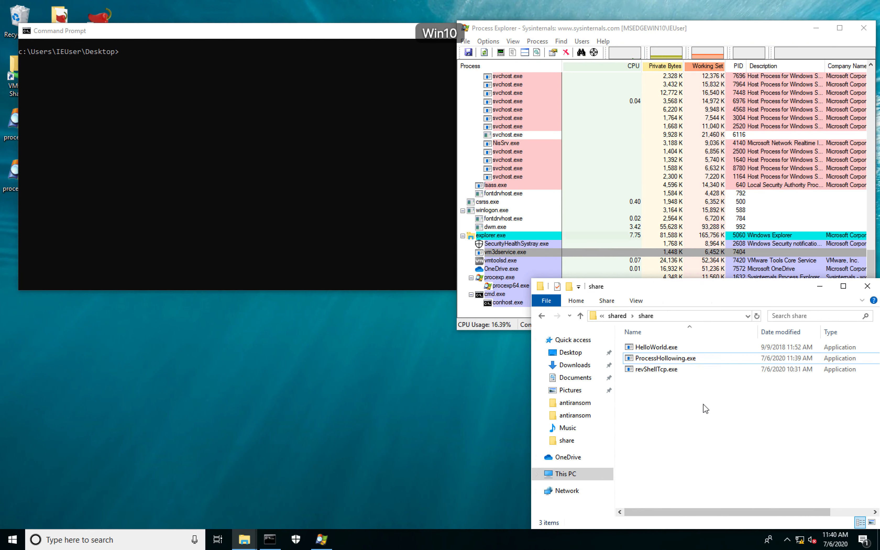
# Step: Run the rebuilt ProcessHollowing.exe from the share and open the hollowed notepad.exe in Process Explorer
pyautogui.click(666, 358)
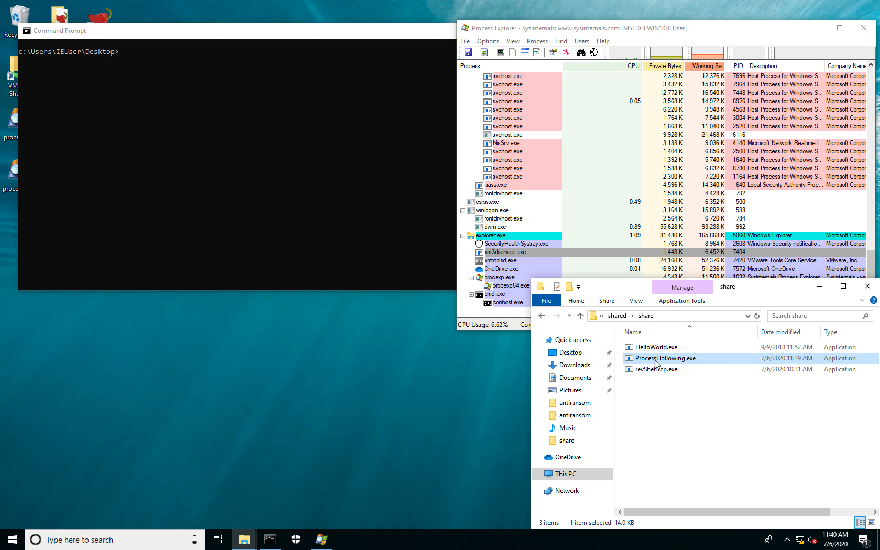
pyautogui.doubleClick(665, 358)
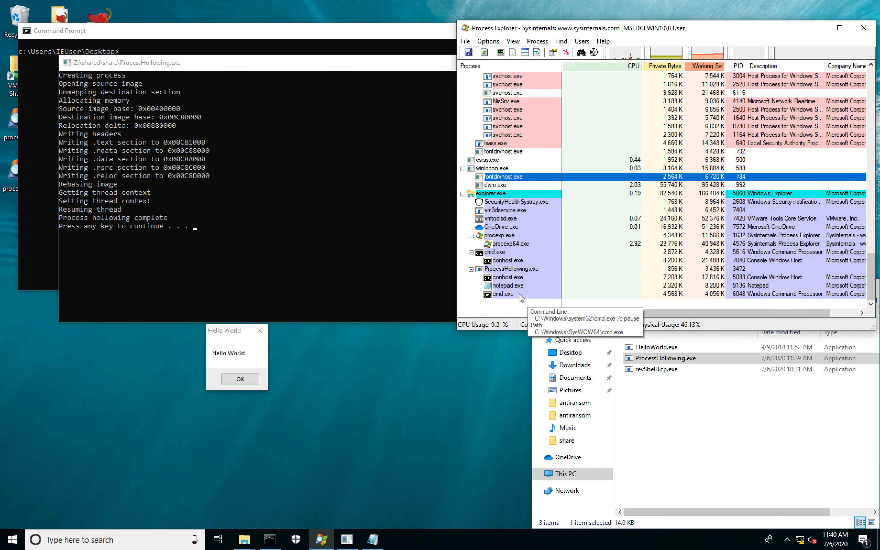
pyautogui.doubleClick(505, 285)
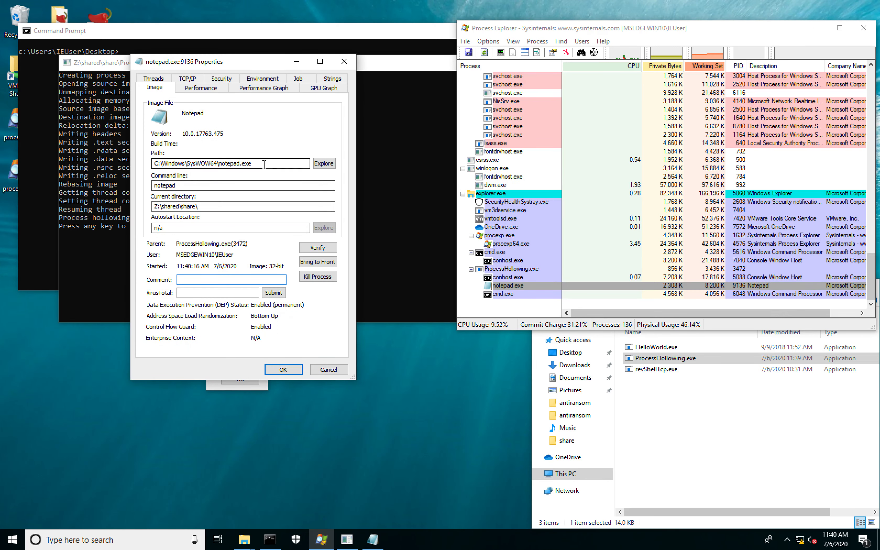
# Step: Highlight notepad's full image path in the process details and close them
pyautogui.tripleClick(225, 163)
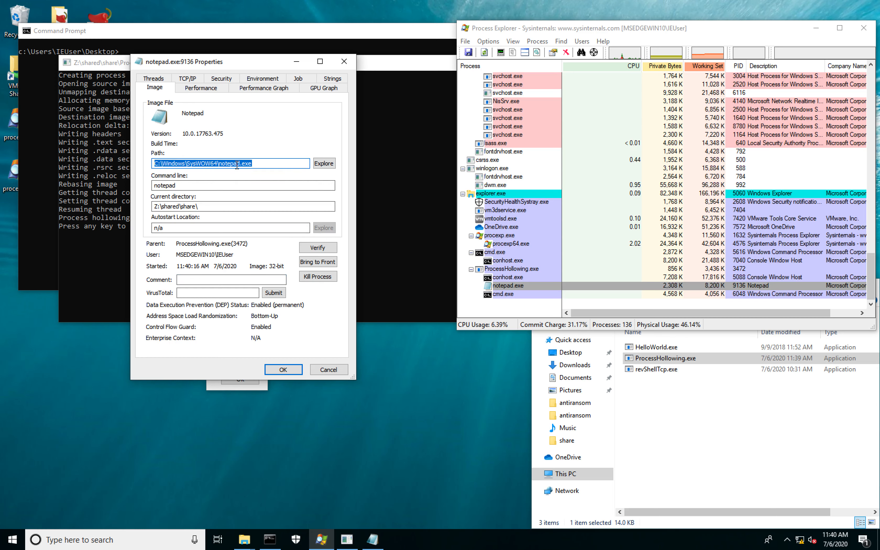
pyautogui.click(216, 164)
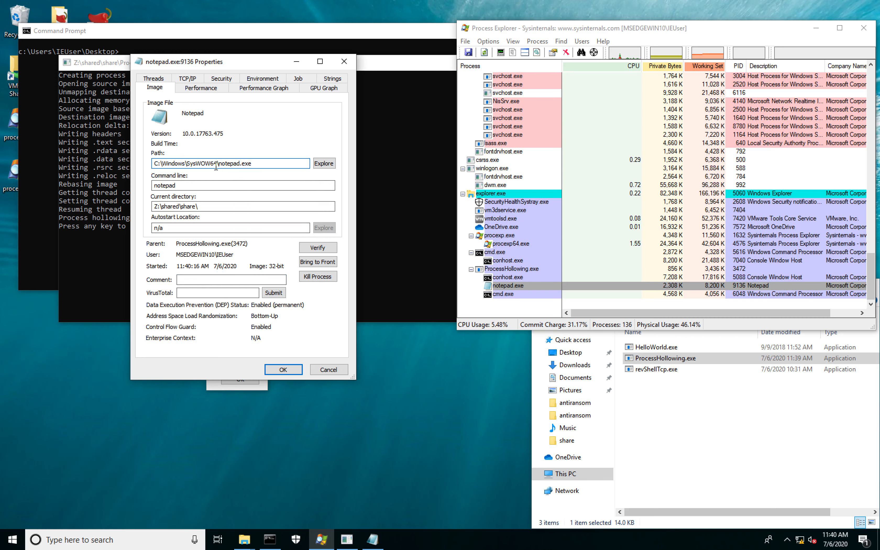
pyautogui.doubleClick(202, 163)
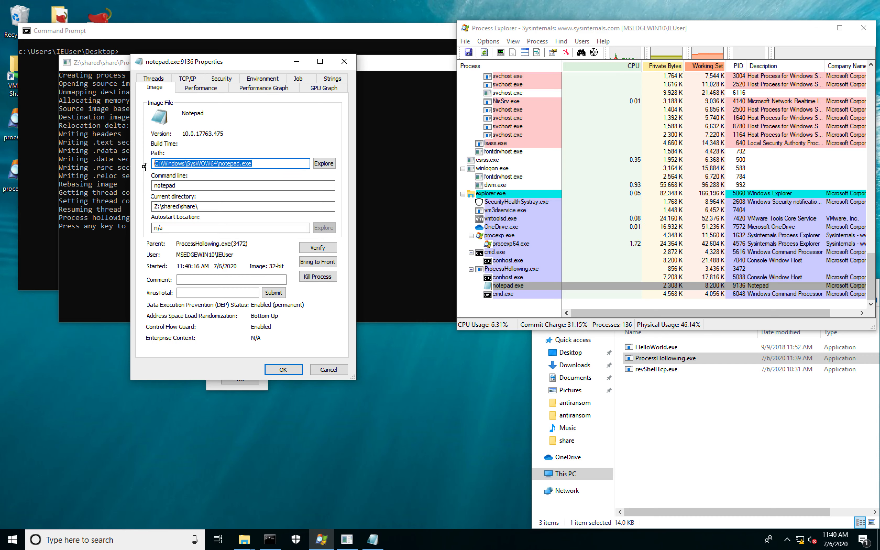
pyautogui.moveTo(283, 369)
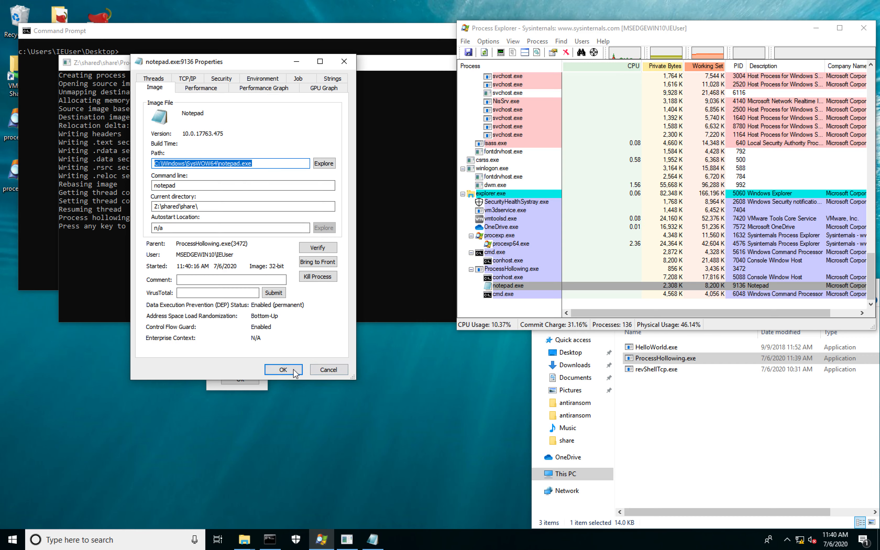
pyautogui.click(282, 369)
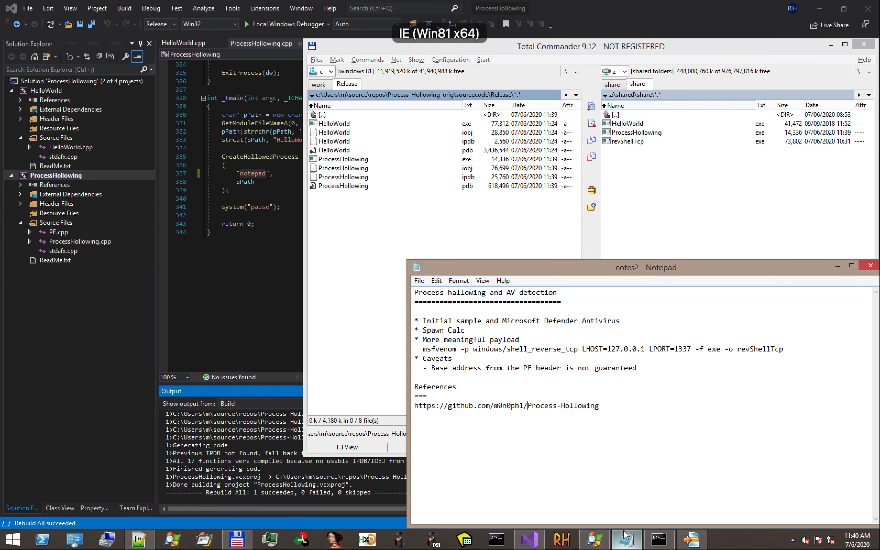
pyautogui.moveTo(590, 350)
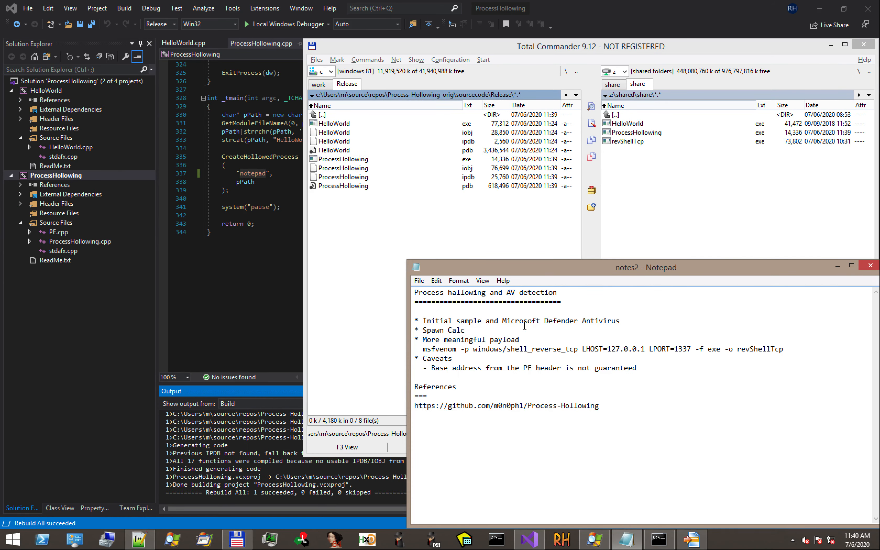
pyautogui.moveTo(539, 336)
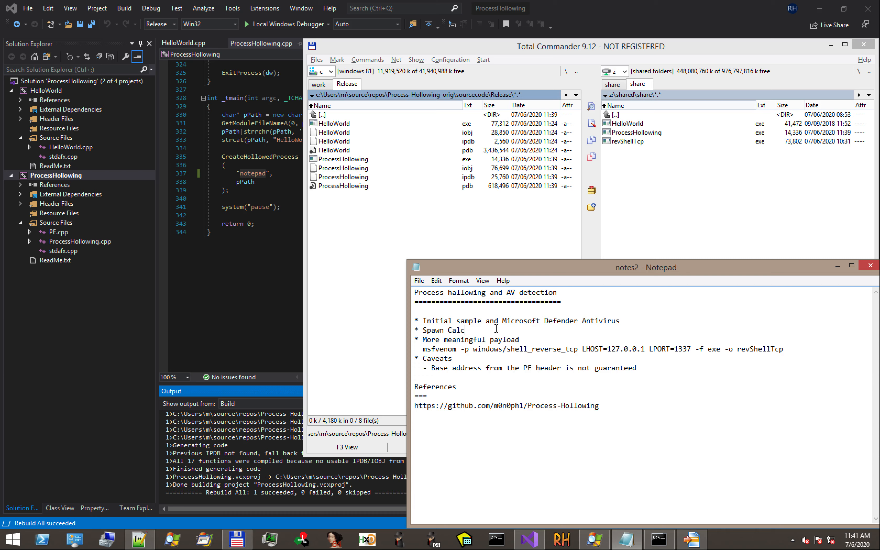
pyautogui.moveTo(612, 325)
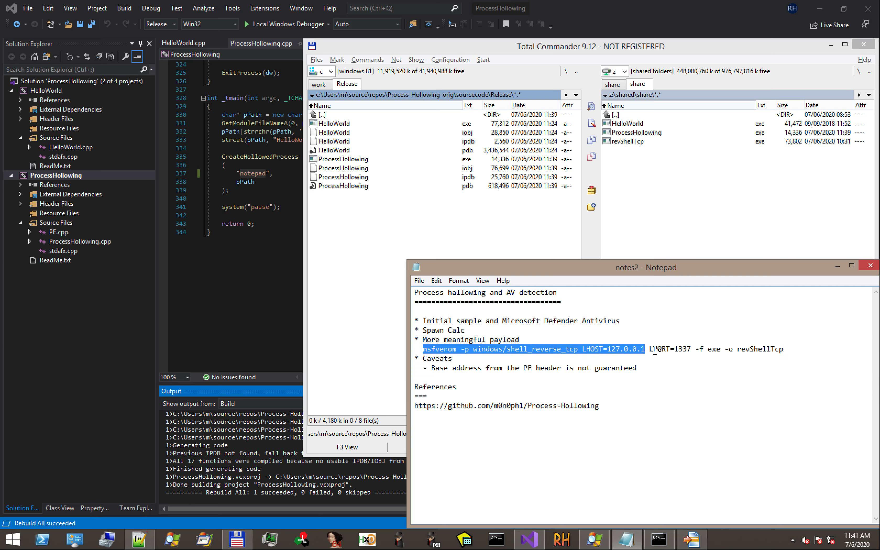
# Step: Highlight the LHOST address 127.0.0.1 in the msfvenom reverse-shell command notes
pyautogui.click(628, 349)
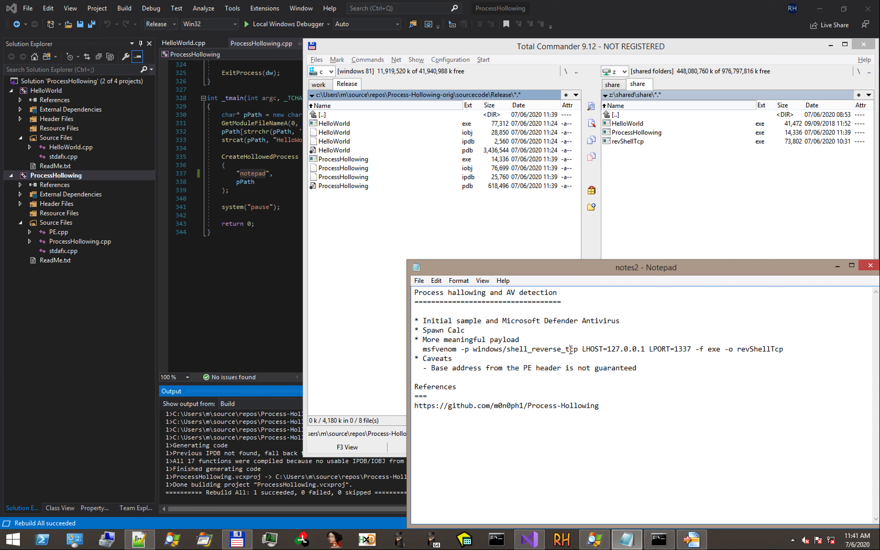
pyautogui.moveTo(665, 355)
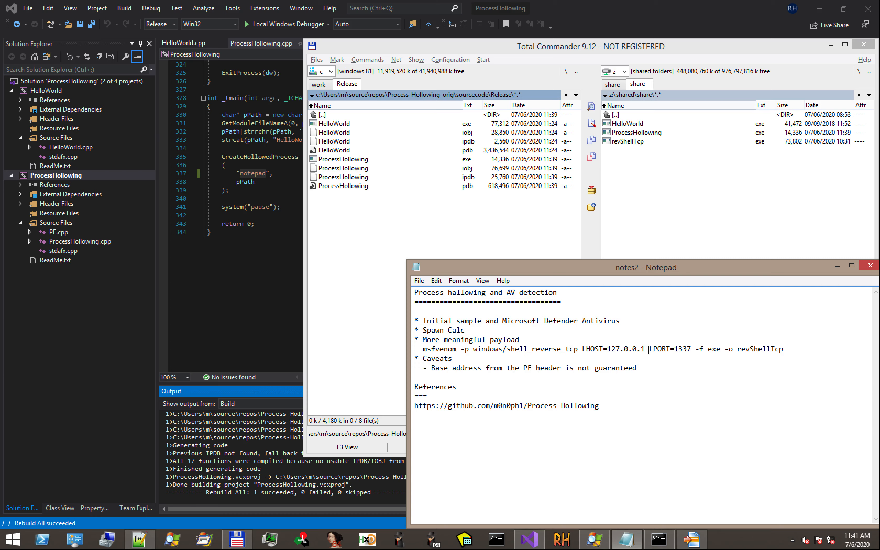
pyautogui.doubleClick(626, 348)
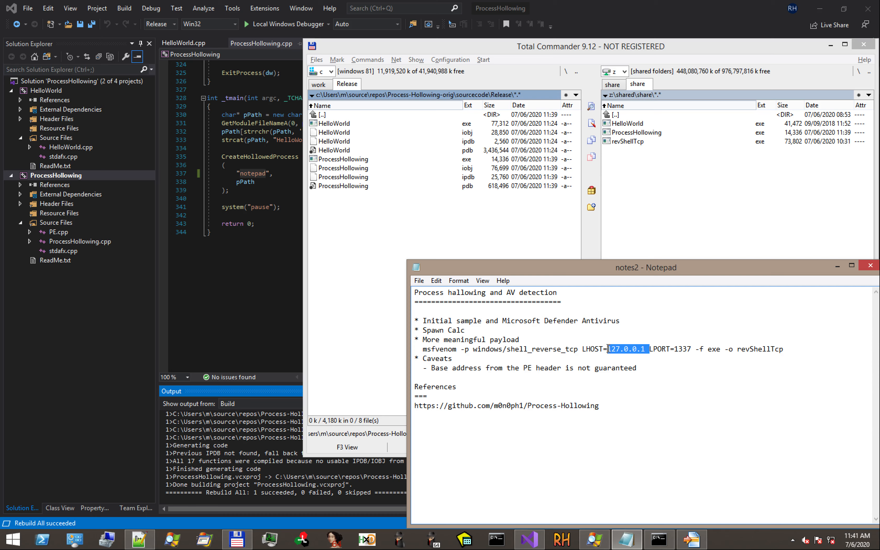
pyautogui.moveTo(659, 539)
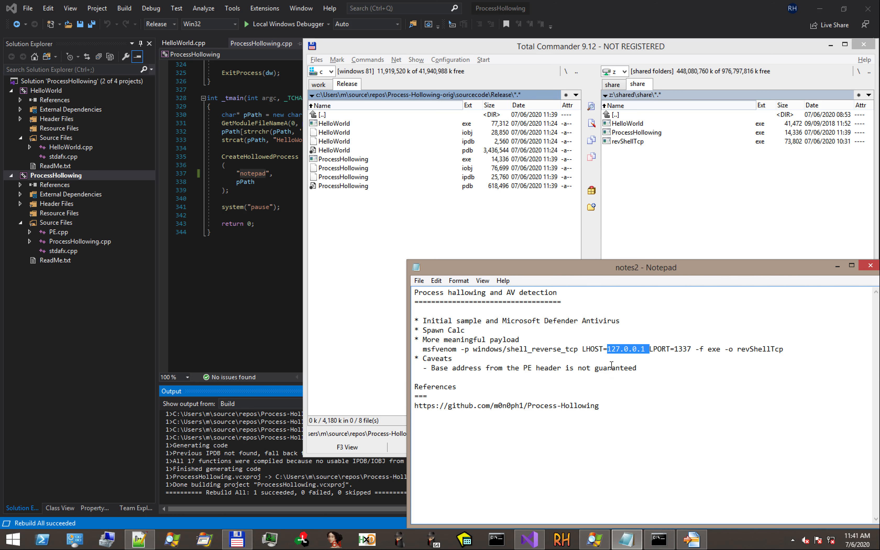
pyautogui.moveTo(635, 148)
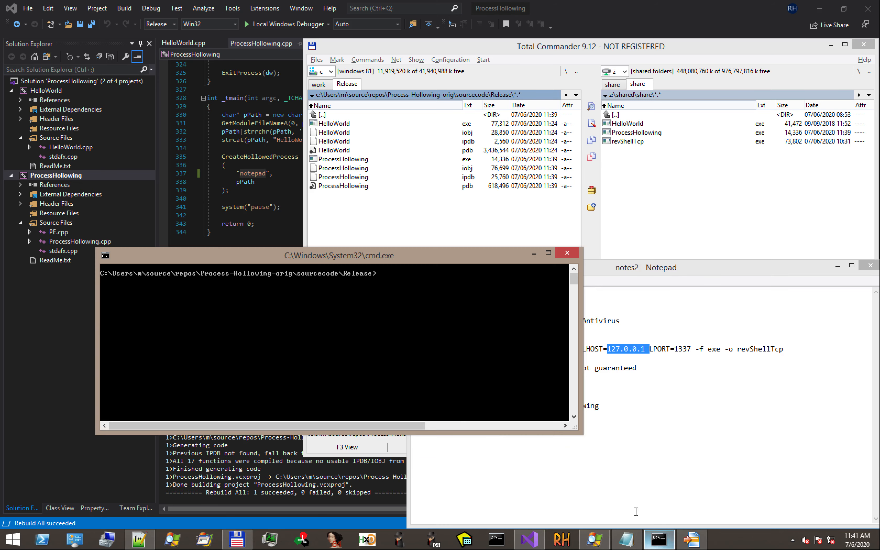
pyautogui.moveTo(457, 414)
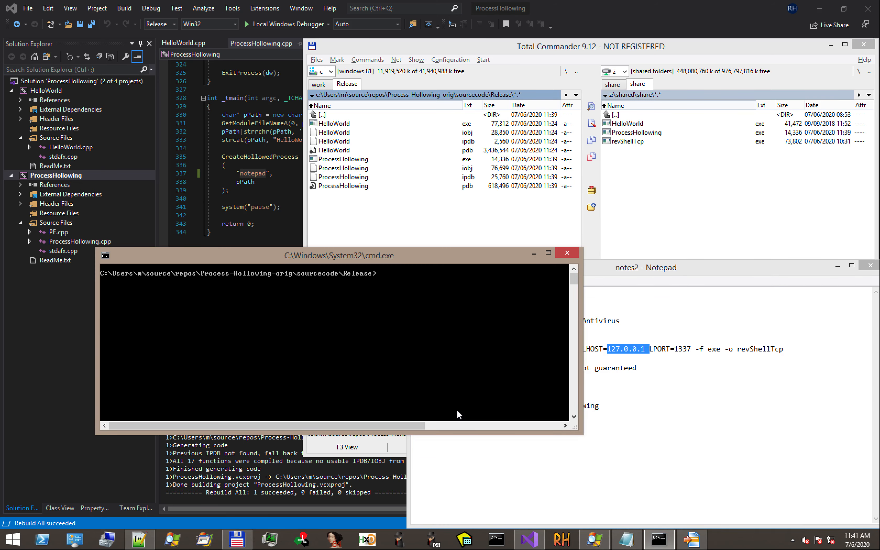
# Step: Start a netcat listener on port 1337, launch revShellTcp.exe from the share, and exit the caught shell
pyautogui.write('nc -lvvp')
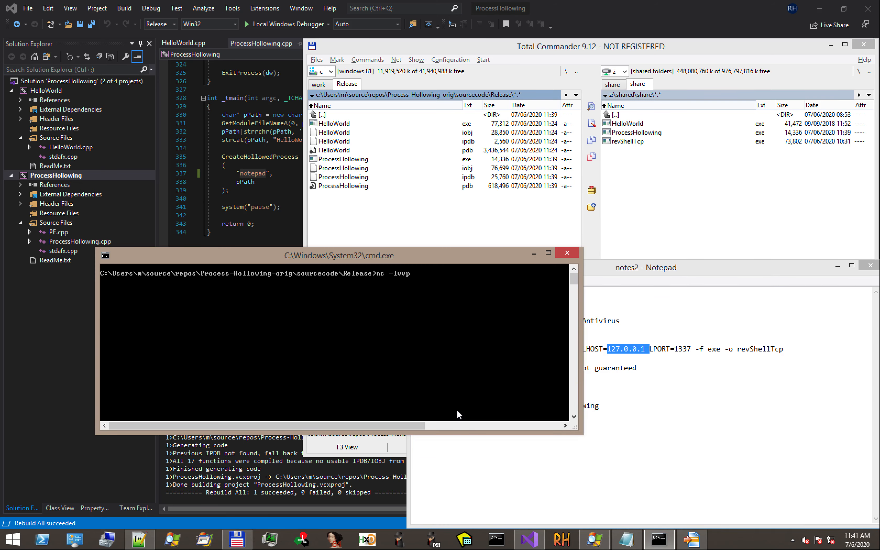
pyautogui.write('1337')
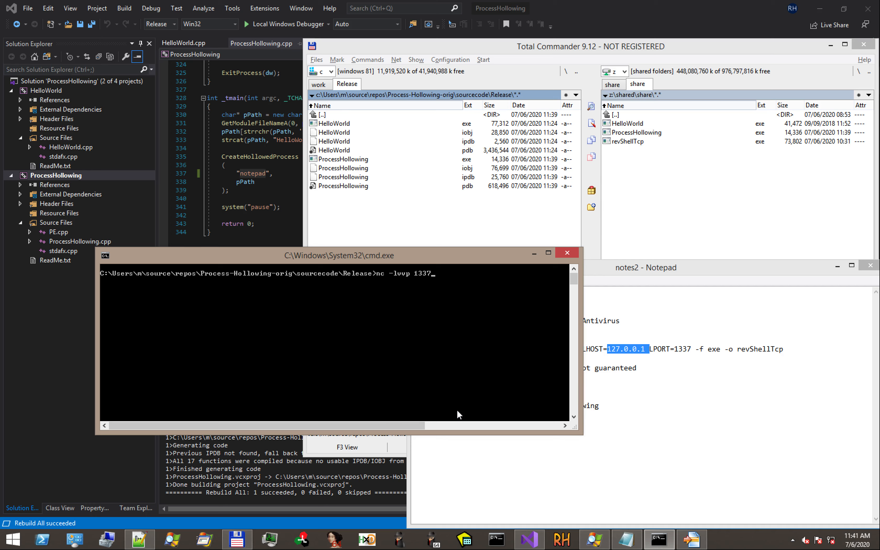
pyautogui.press('Return')
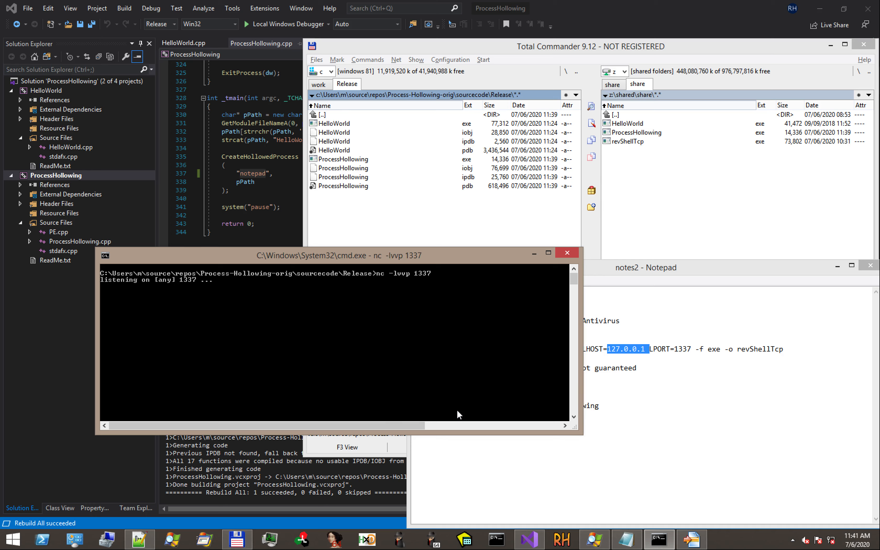
pyautogui.click(629, 141)
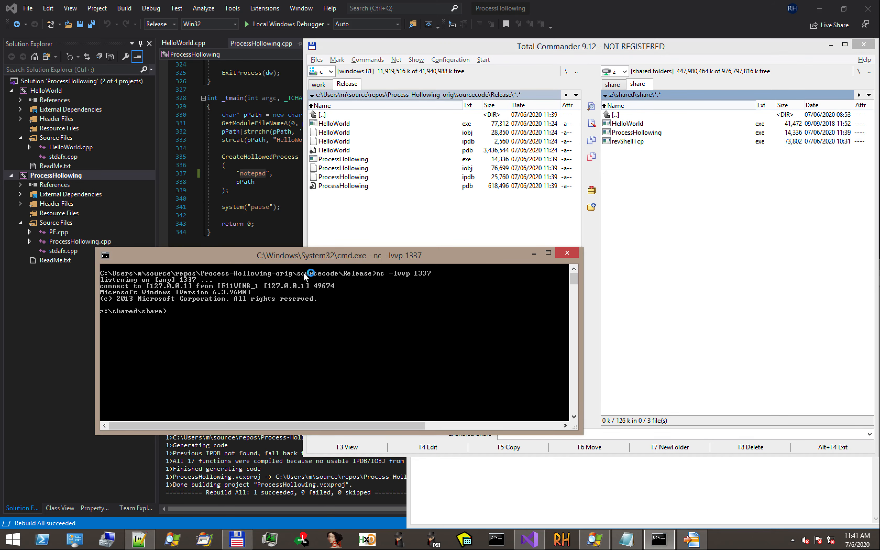
pyautogui.moveTo(254, 316)
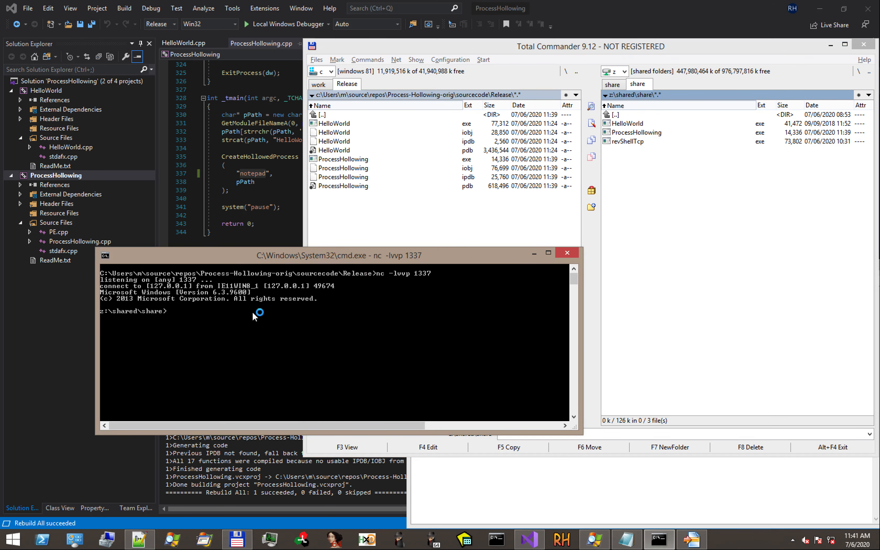
pyautogui.write('ei')
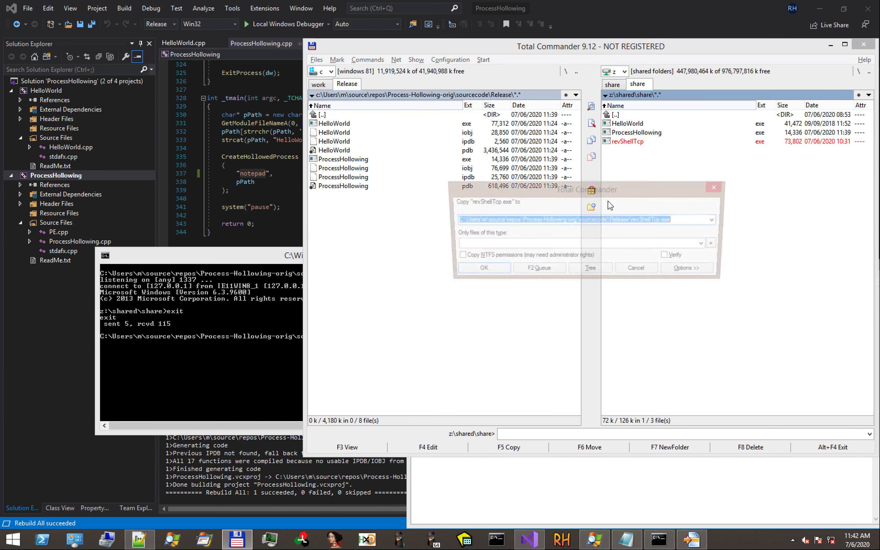
# Step: Copy revShellTcp.exe into Release and rename it to helloworld.exe, overwriting the original HelloWorld
pyautogui.click(483, 267)
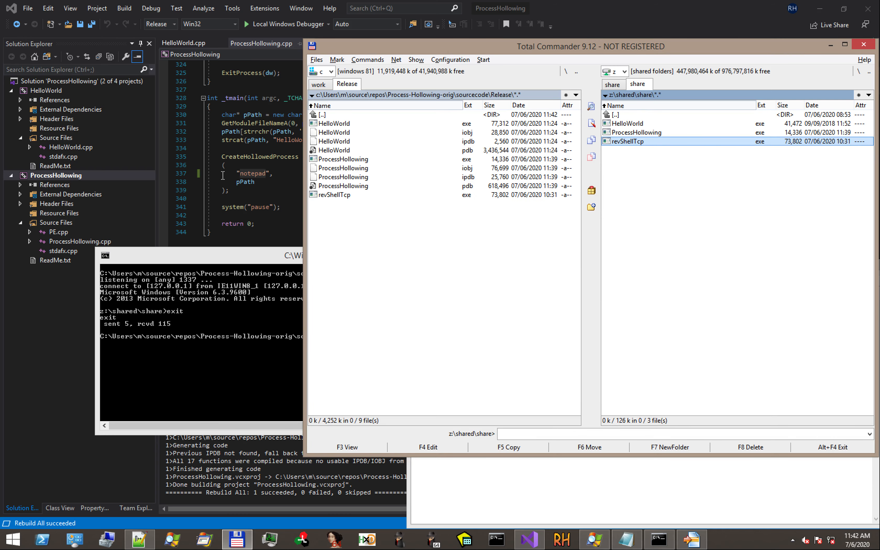
pyautogui.moveTo(331, 201)
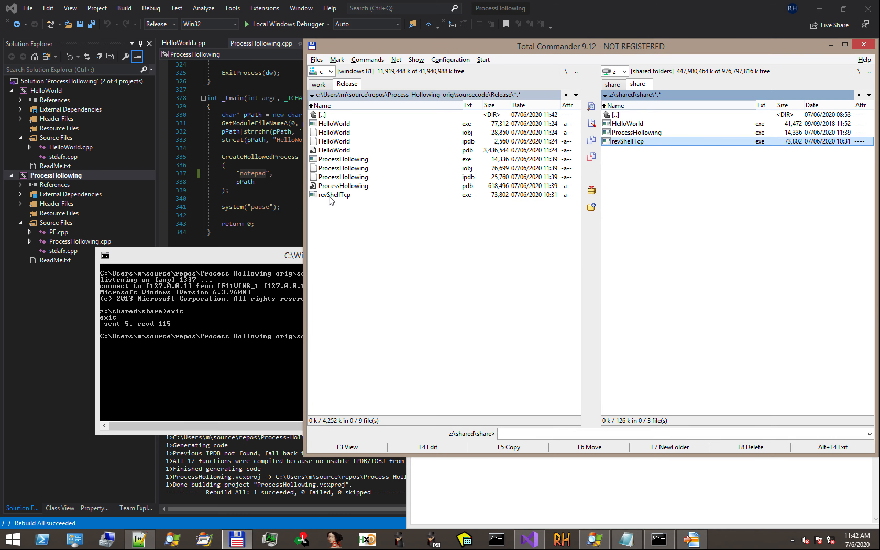
pyautogui.click(334, 195)
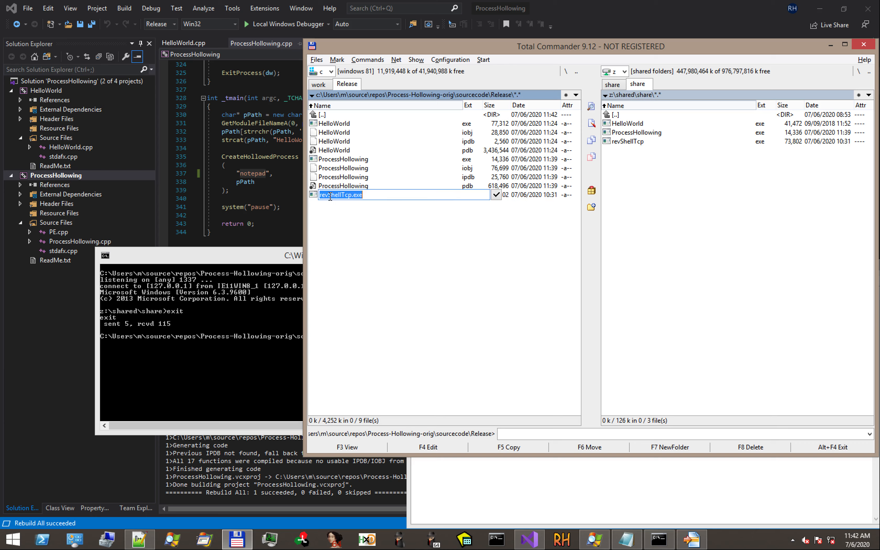
pyautogui.write('hello')
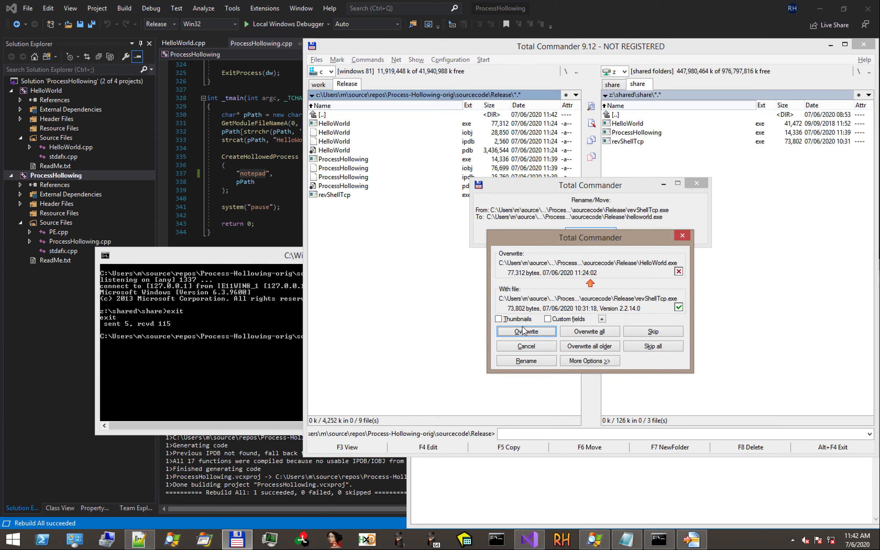
pyautogui.click(524, 331)
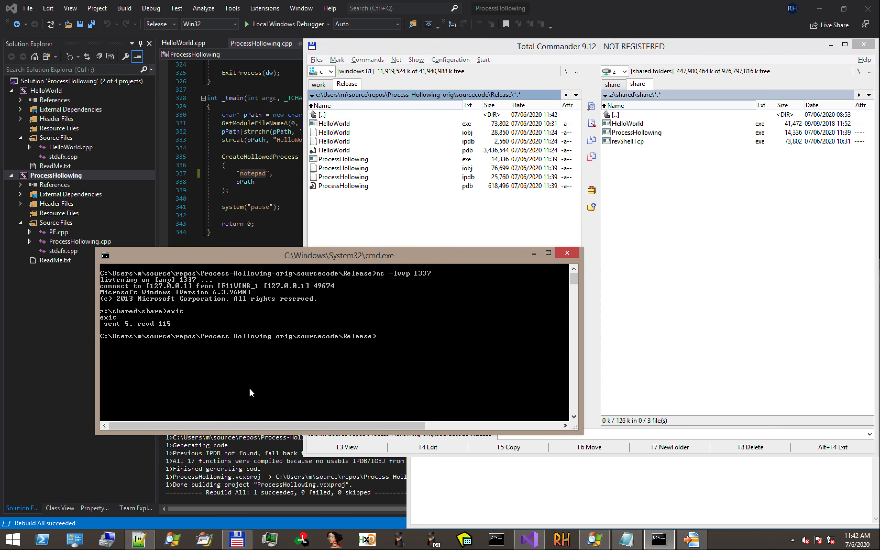
# Step: Start a new netcat listener on port 1337 and bring up the process tree after ProcessHollowing connects
pyautogui.write('nc -lvvp 1337')
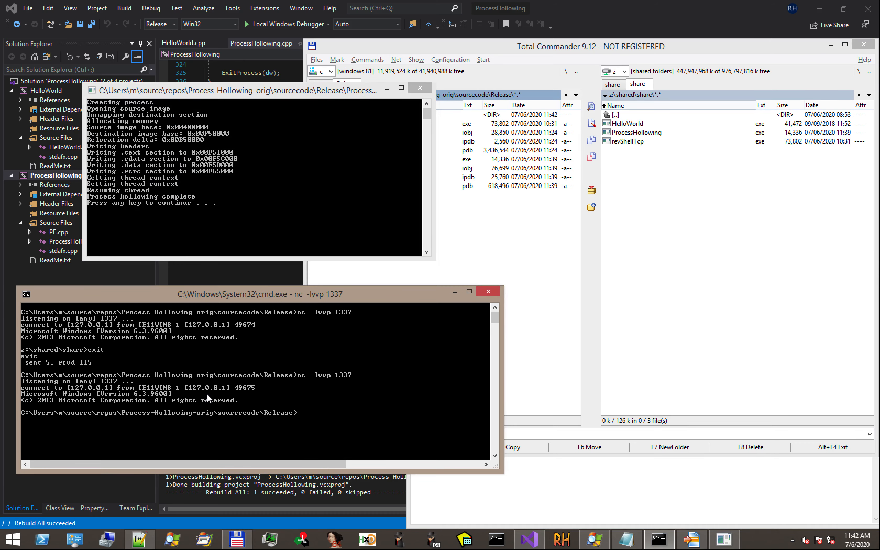
pyautogui.moveTo(415, 428)
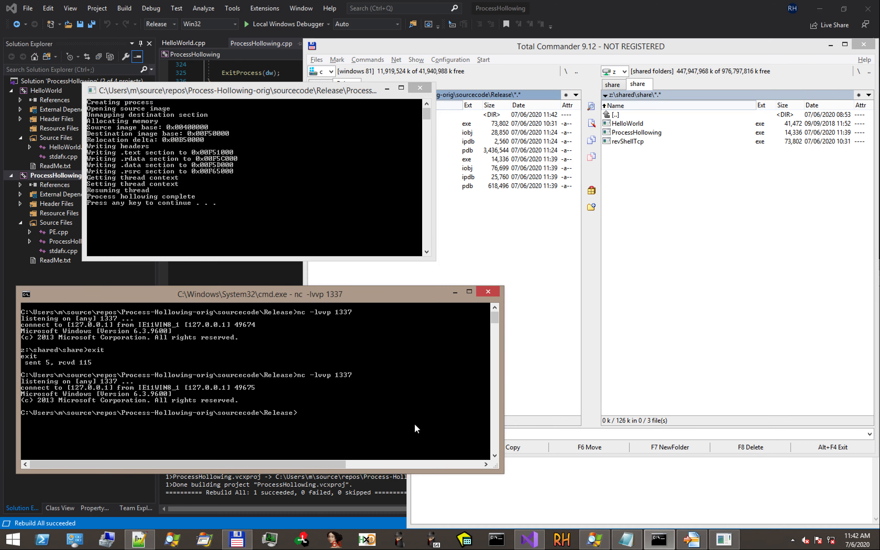
pyautogui.click(592, 540)
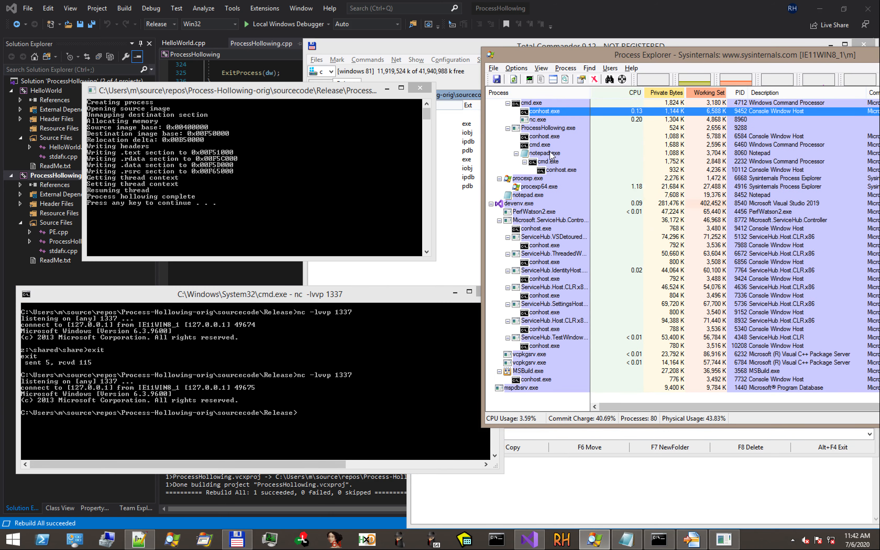
pyautogui.moveTo(547, 162)
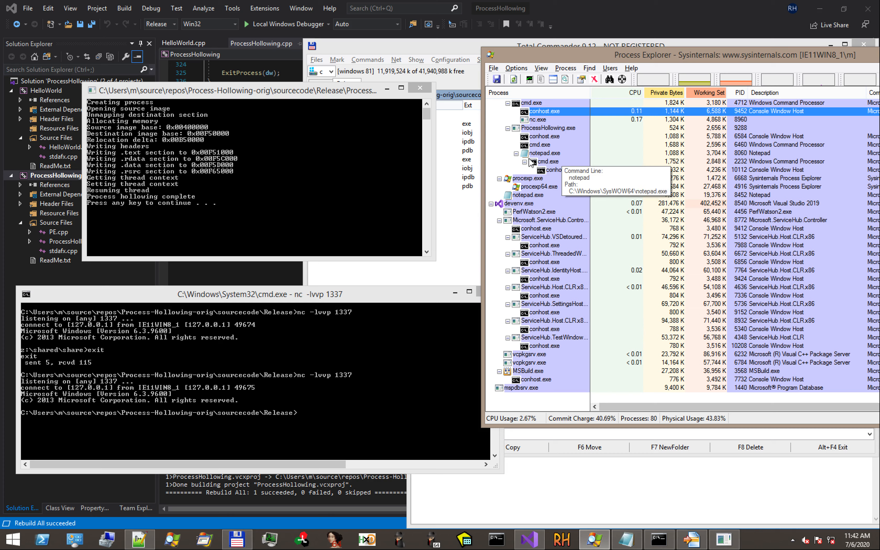
pyautogui.moveTo(549, 162)
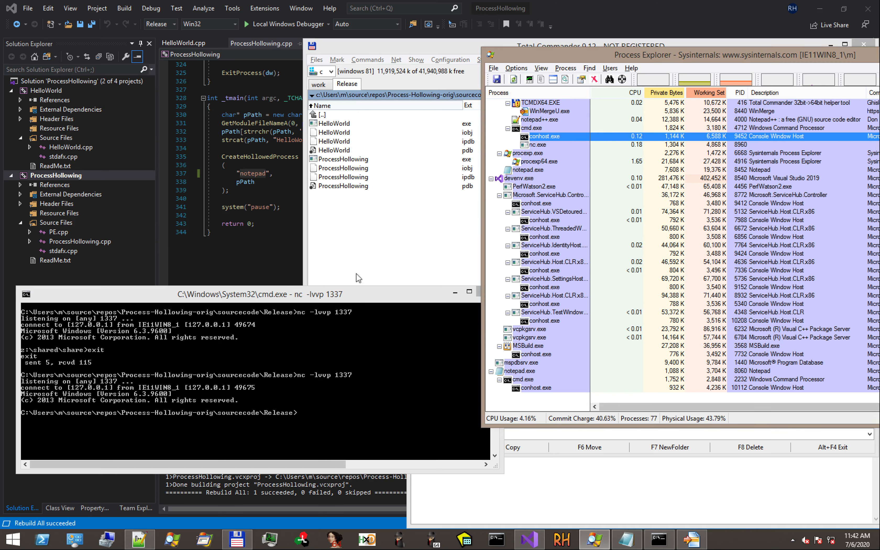
pyautogui.moveTo(541, 212)
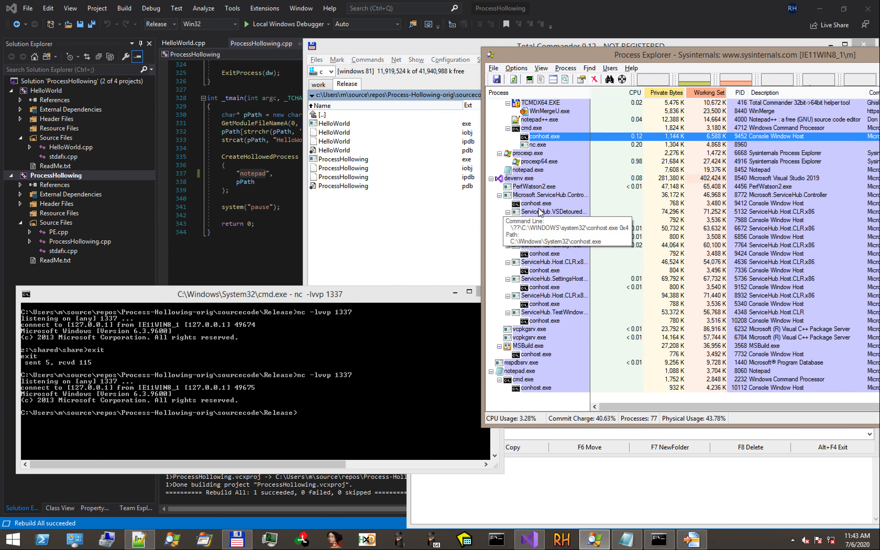
pyautogui.moveTo(541, 143)
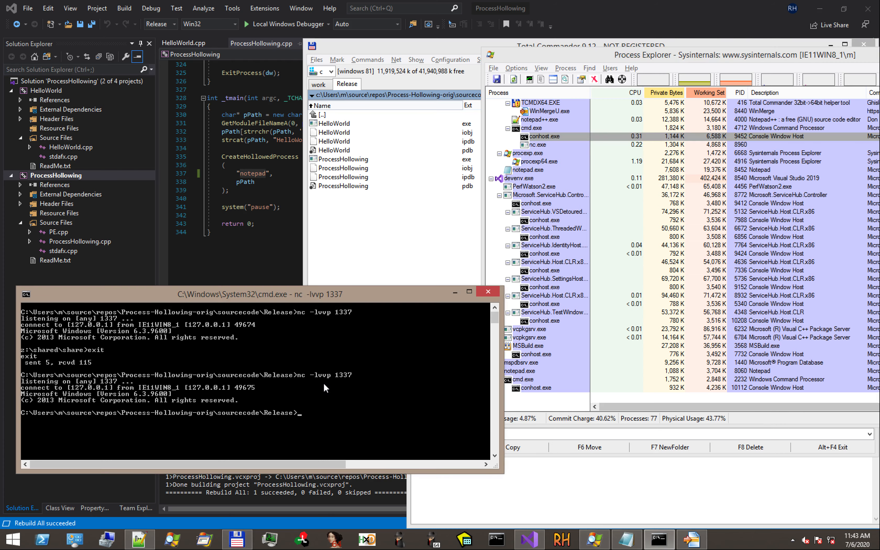
# Step: Exit the second reverse shell session received on port 1337
pyautogui.write('exit')
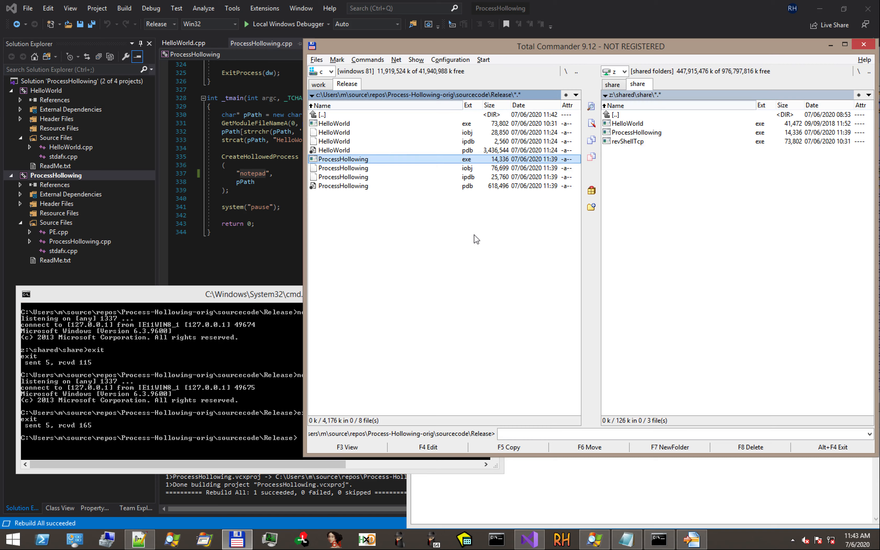
pyautogui.moveTo(528, 217)
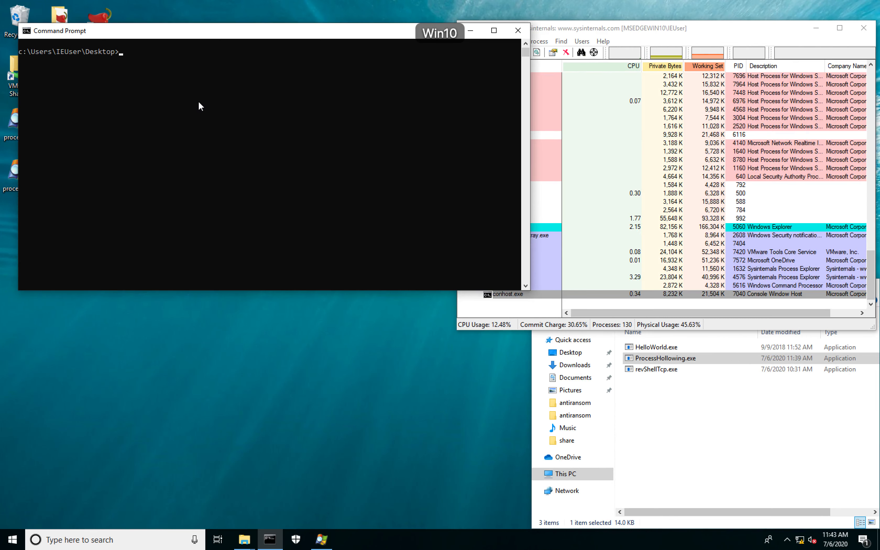
# Step: Start nc -lvvp 1337, launch revShellTcp.exe from the share and dismiss the file-in-use error
pyautogui.write('nc -lvvp')
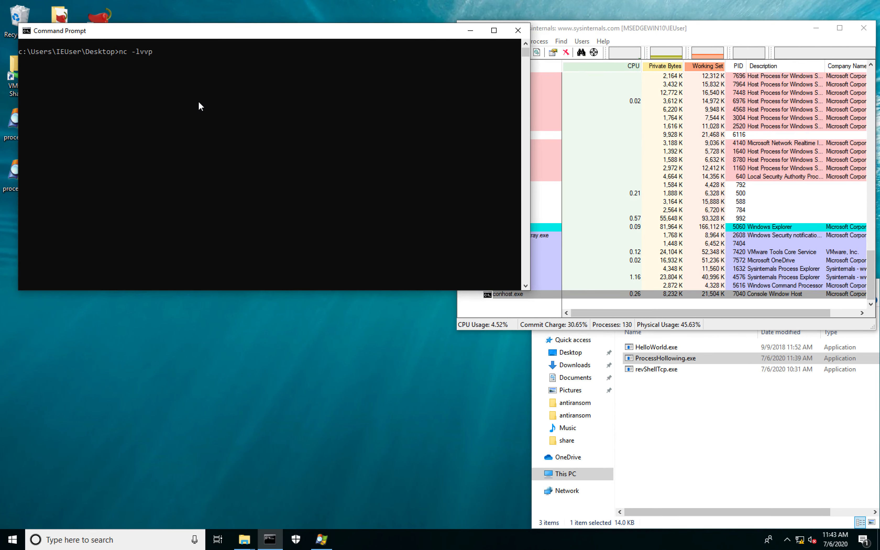
pyautogui.write('1337')
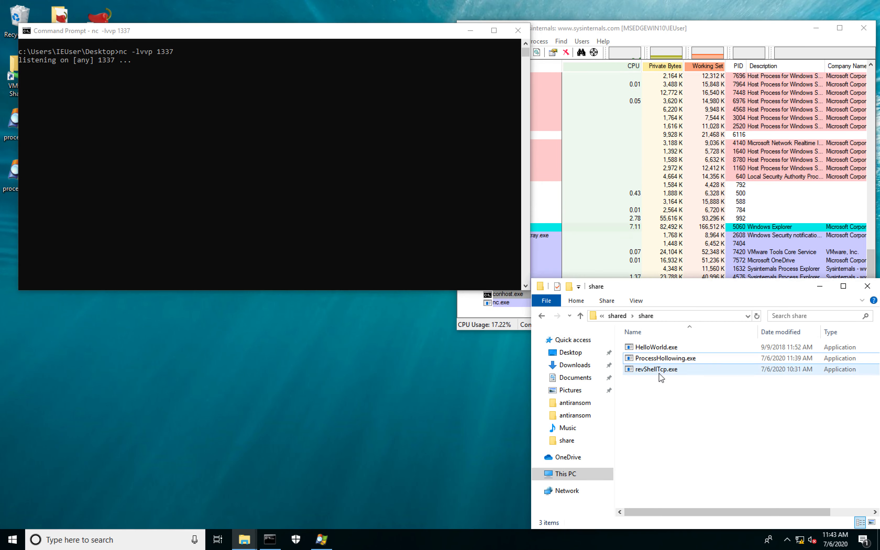
pyautogui.moveTo(661, 373)
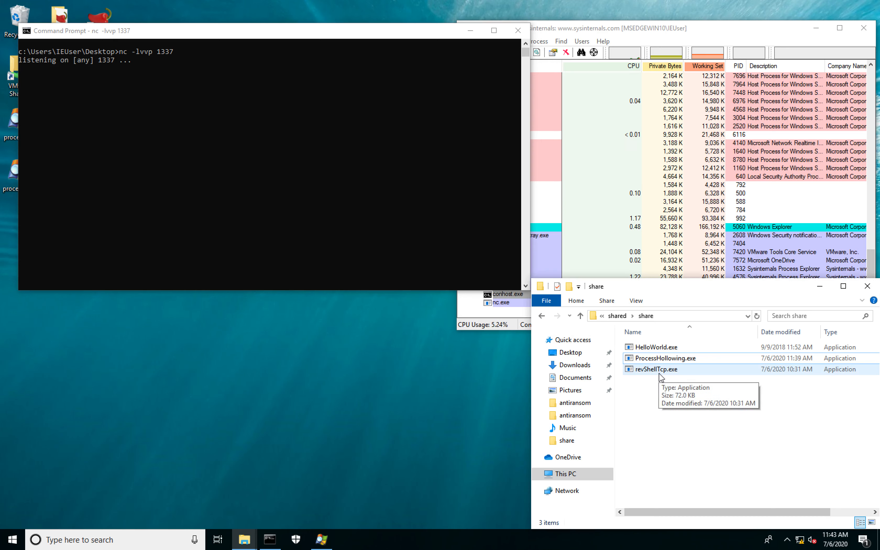
pyautogui.doubleClick(654, 369)
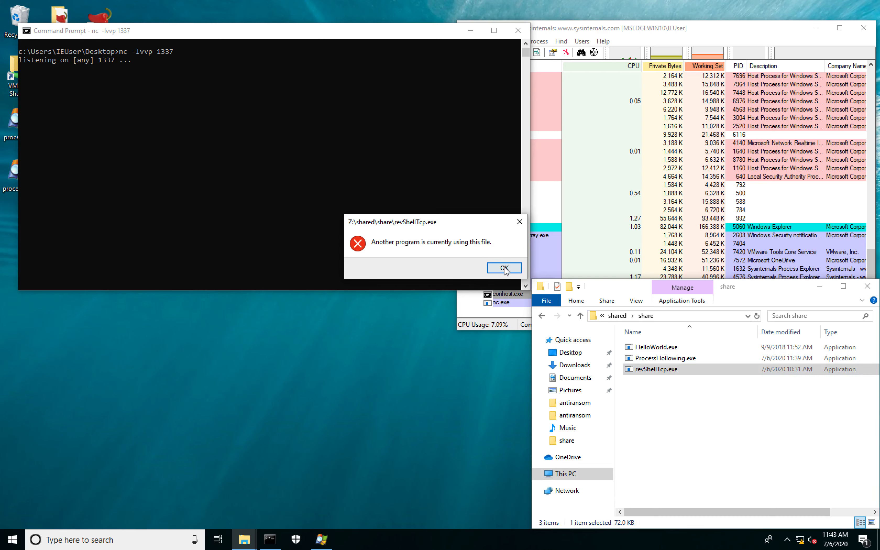
pyautogui.click(503, 267)
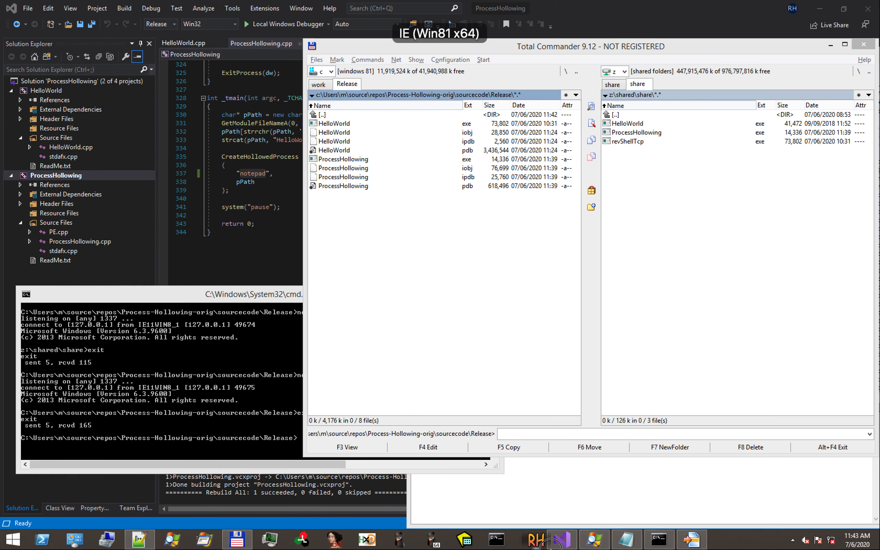
# Step: Bring up the Windows 8.1 process tree and scroll through cmd.exe, notepad.exe and explorer.exe
pyautogui.click(595, 540)
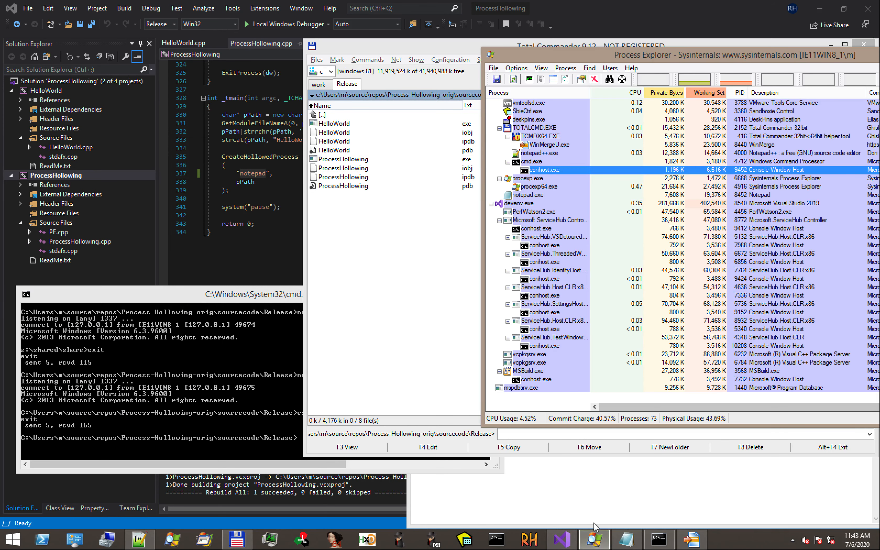
pyautogui.moveTo(550, 201)
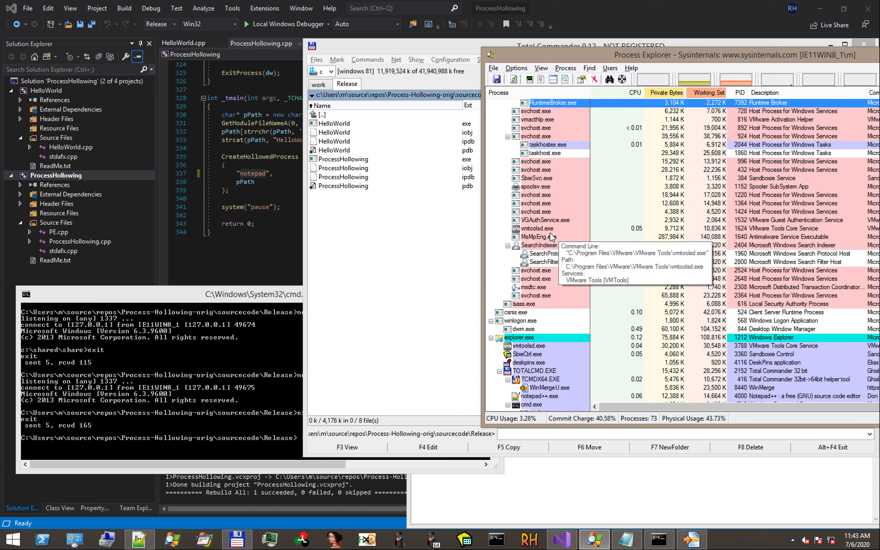
pyautogui.scroll(-3)
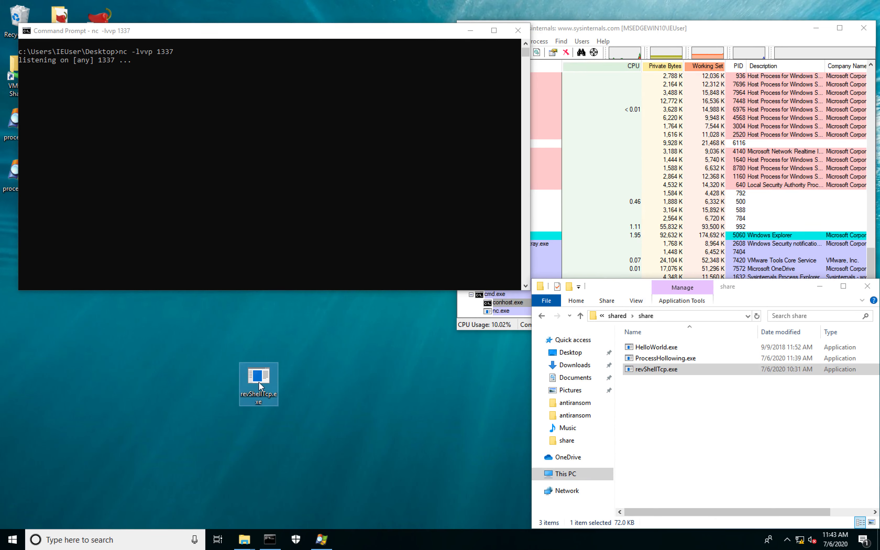
# Step: Run the desktop revShellTcp.exe, exit the resulting netcat shell and return to the share folder
pyautogui.doubleClick(259, 385)
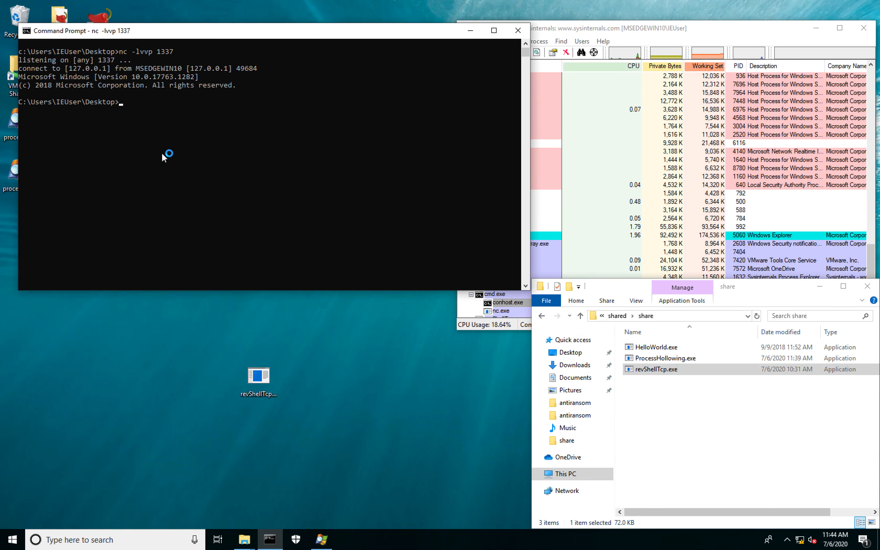
pyautogui.write('exit')
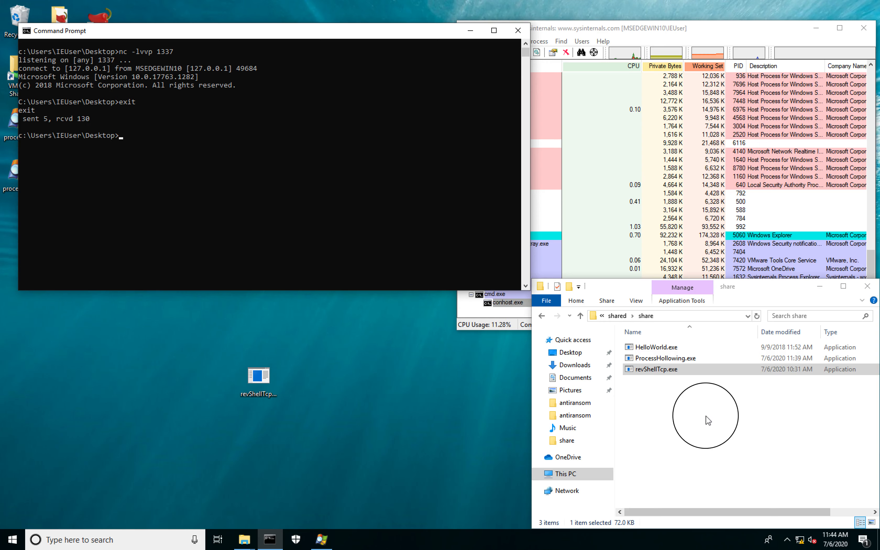
pyautogui.click(665, 358)
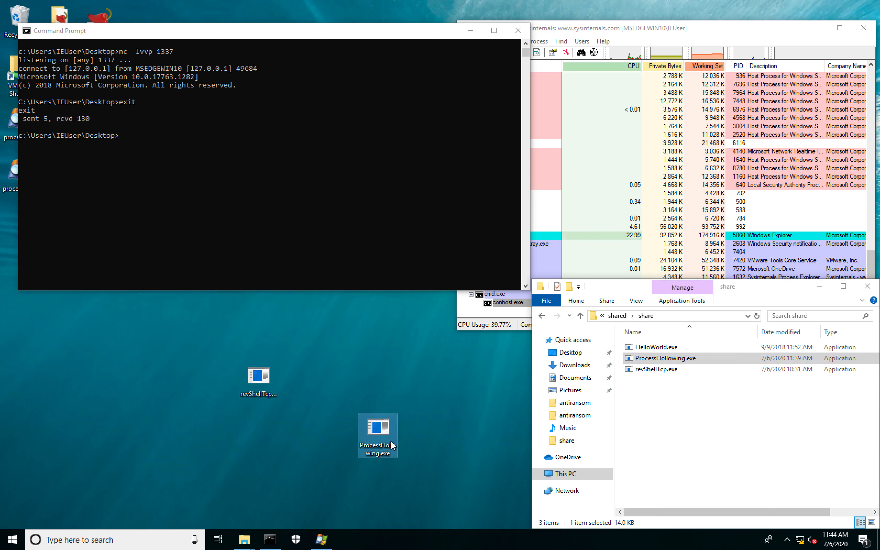
pyautogui.moveTo(257, 370)
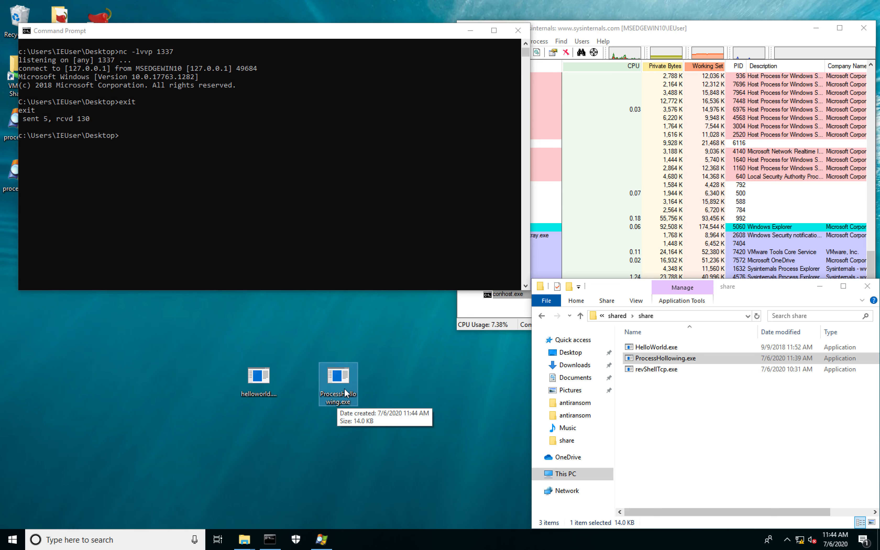
pyautogui.moveTo(245, 366)
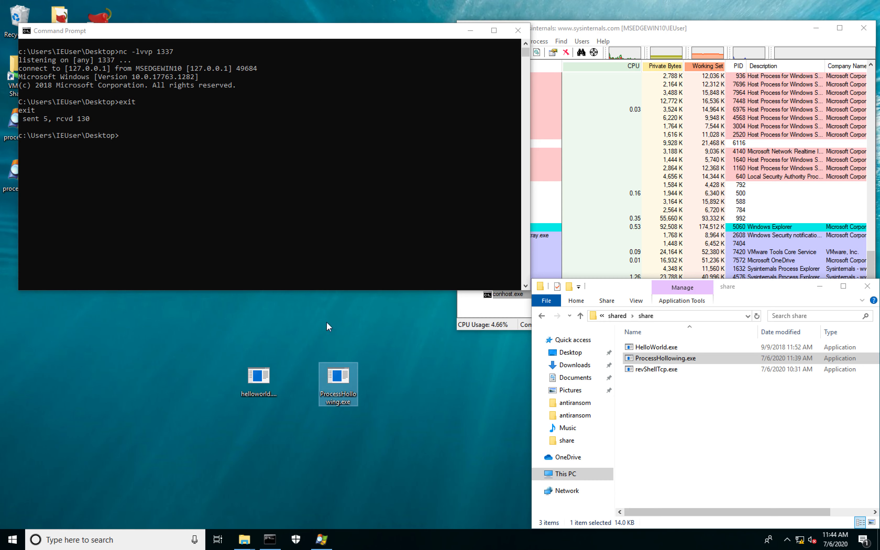
# Step: Restart the netcat listener with nc -lvvp 1337
pyautogui.write('nc -lvvp 1337')
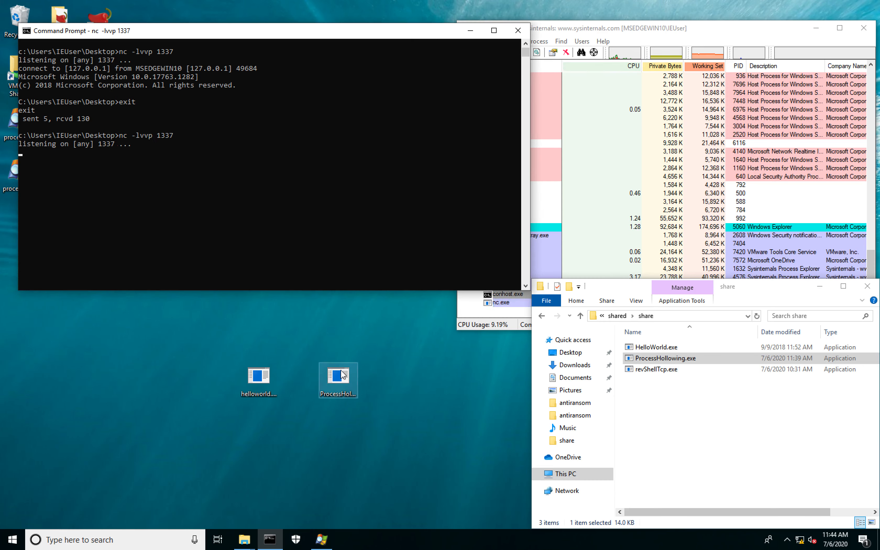
# Step: Run desktop ProcessHollowing.exe, then verify the hollowed notepad.exe image signature as Microsoft Windows
pyautogui.doubleClick(337, 376)
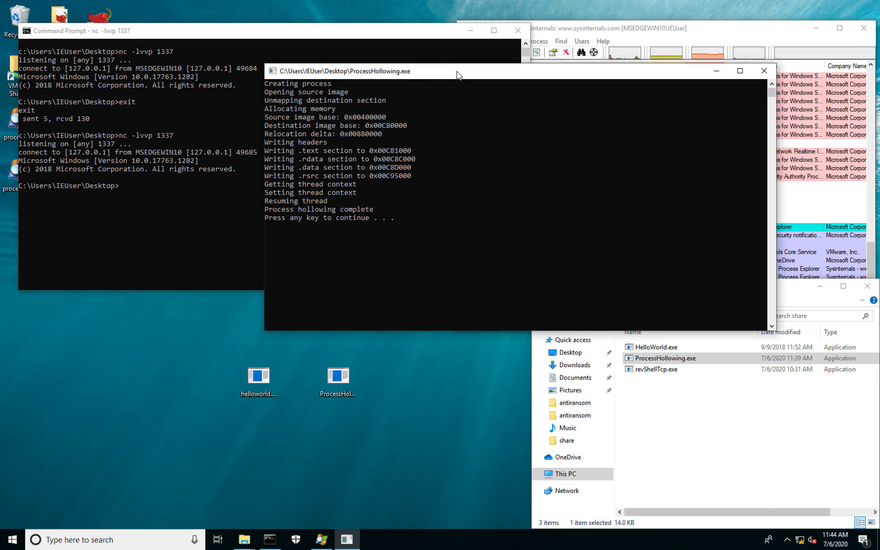
pyautogui.moveTo(393, 188)
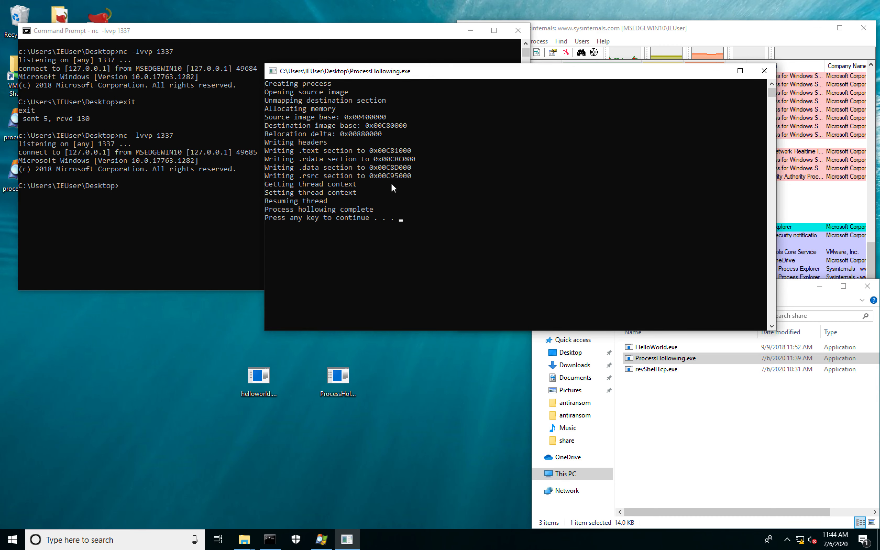
pyautogui.moveTo(337, 271)
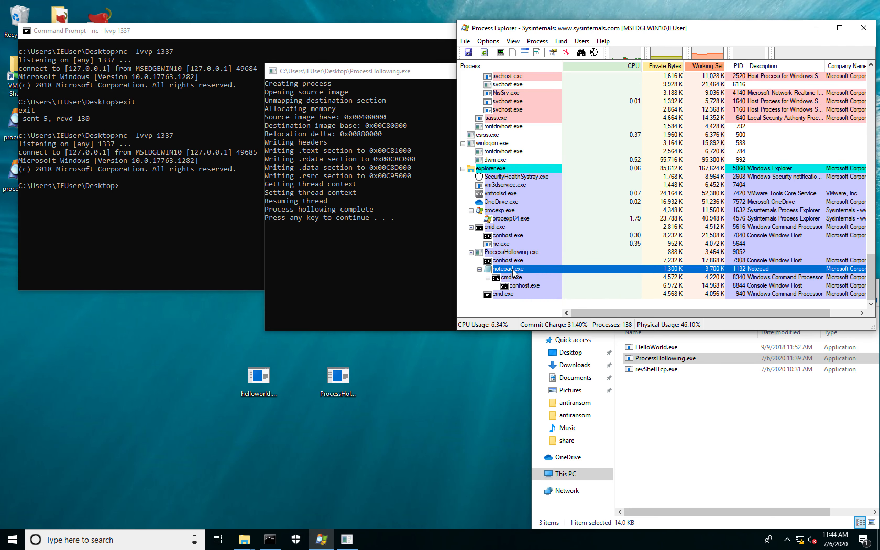
pyautogui.doubleClick(511, 268)
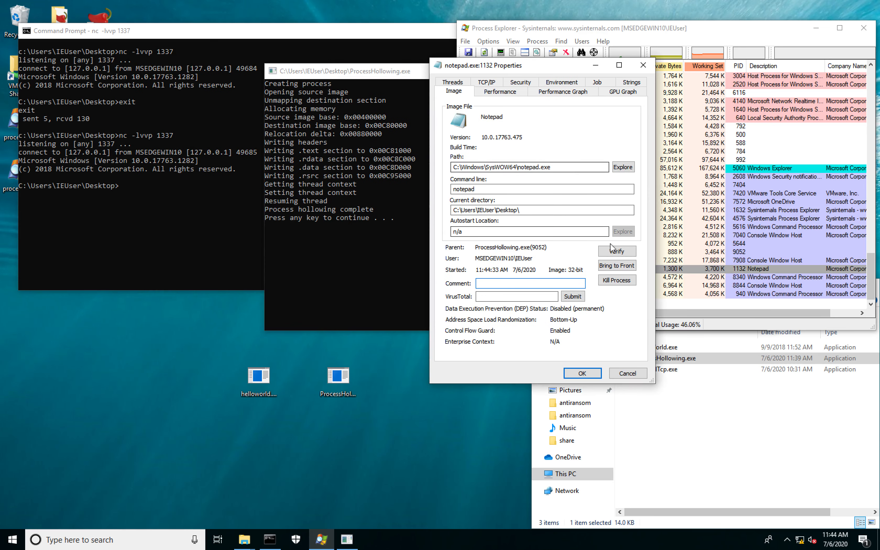
pyautogui.click(615, 251)
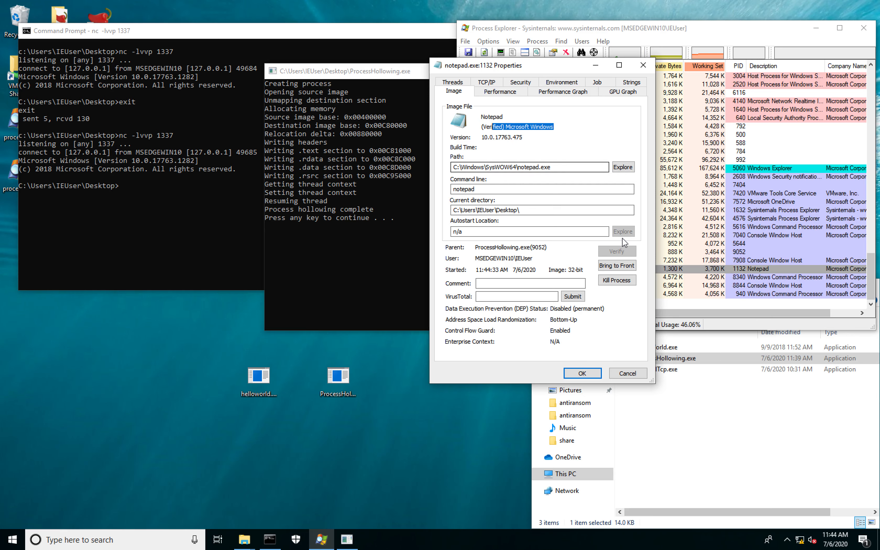
pyautogui.click(581, 373)
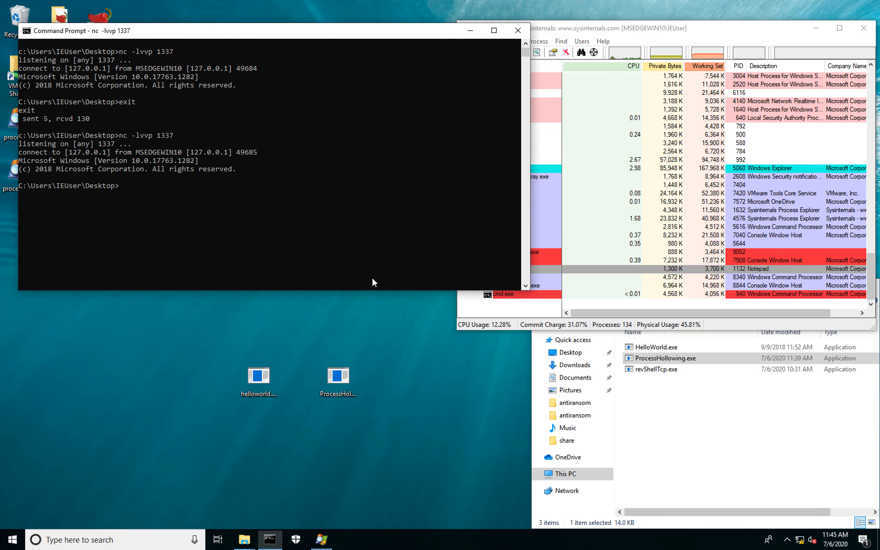
# Step: Replace the desktop copy with HelloWorld.exe from the share and exit the shell
pyautogui.click(655, 346)
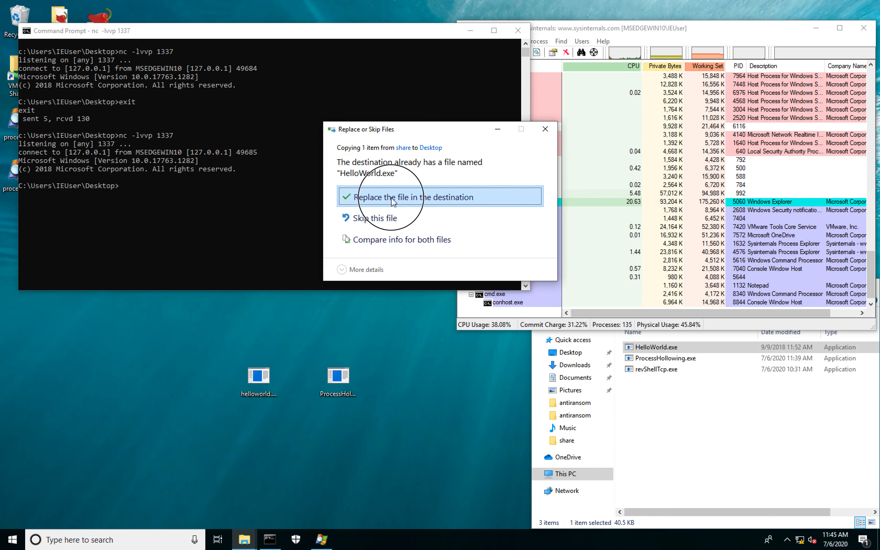
pyautogui.click(398, 197)
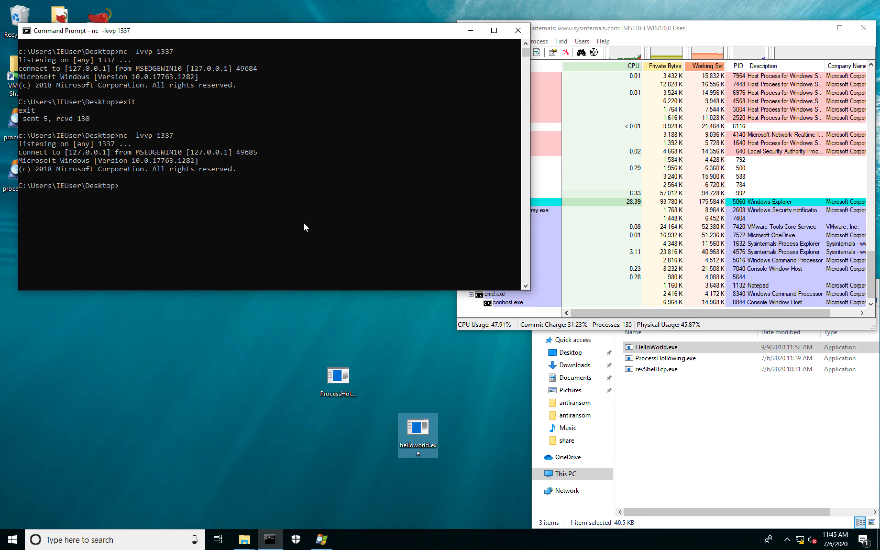
pyautogui.write('exit')
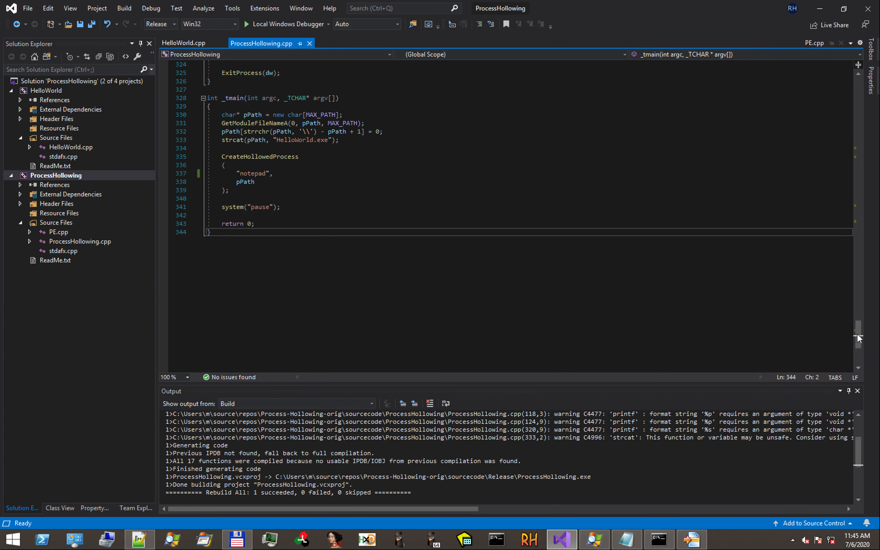
# Step: Scroll ProcessHollowing.cpp through the unmapping and VirtualAllocEx code at pPEB->ImageBaseAddress
pyautogui.scroll(3)
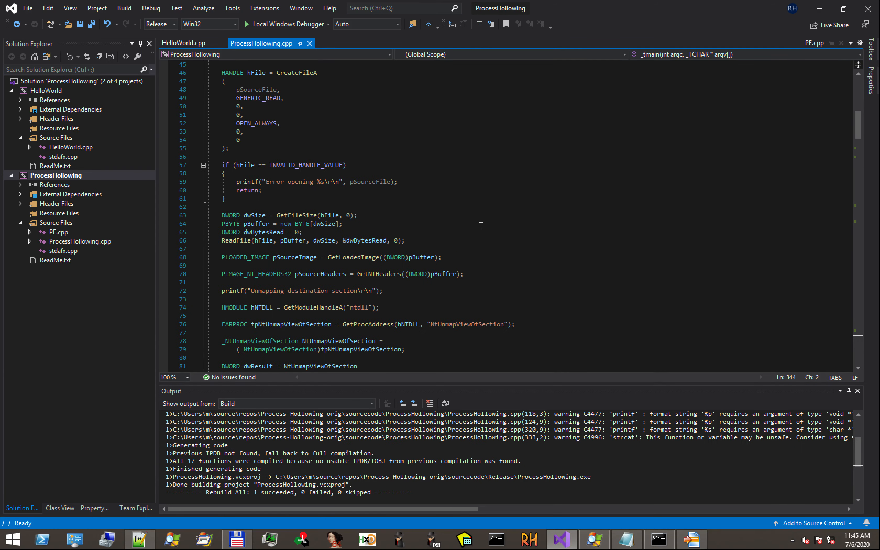
pyautogui.scroll(3)
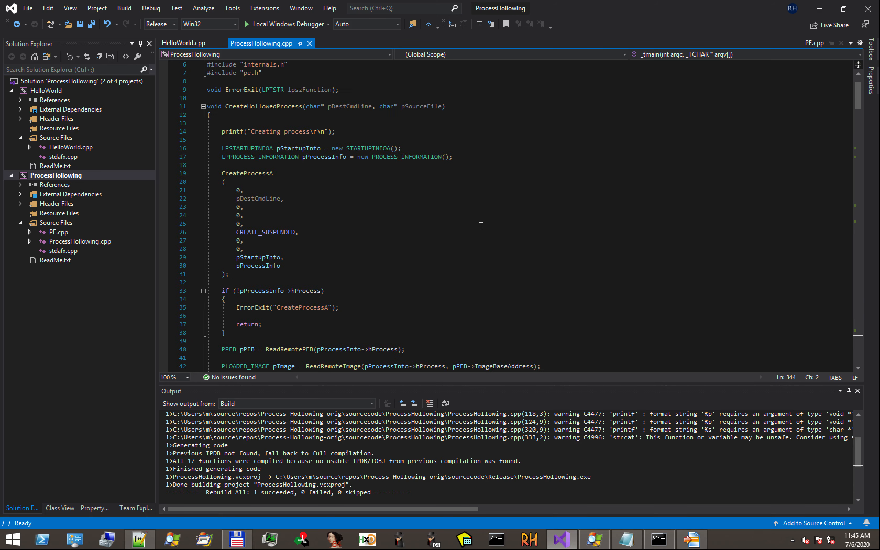
pyautogui.scroll(-3)
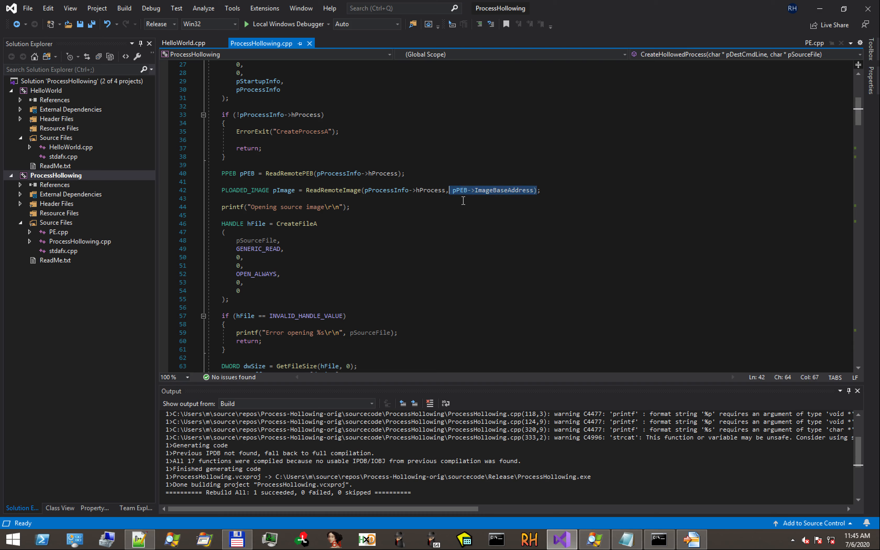
pyautogui.scroll(-3)
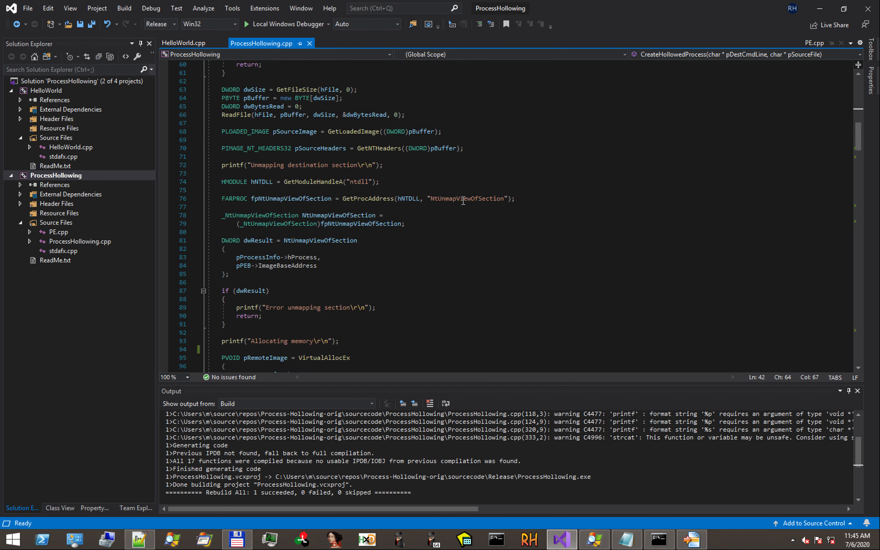
pyautogui.scroll(-3)
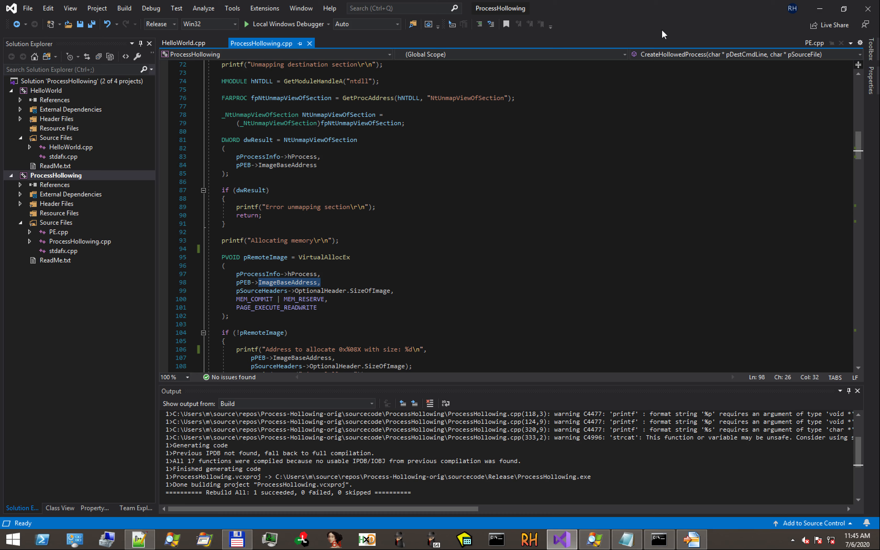
pyautogui.moveTo(304, 273)
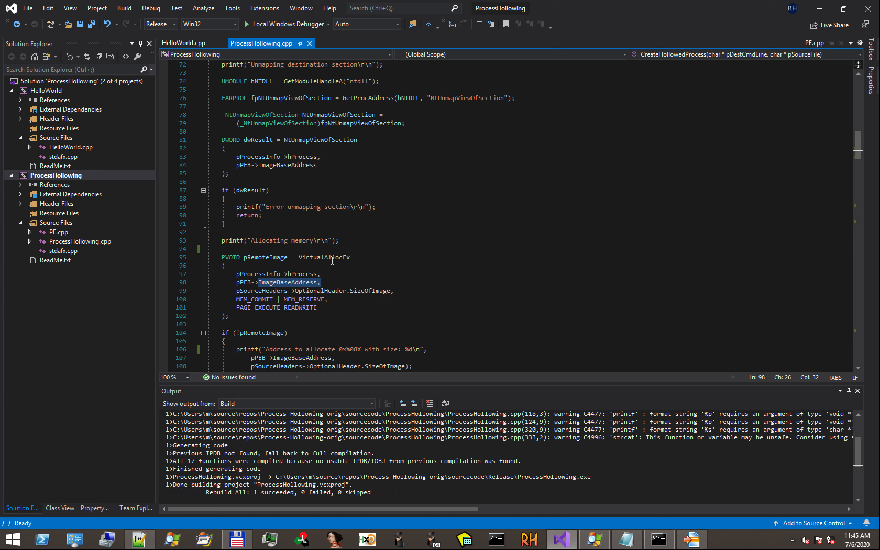
pyautogui.moveTo(439, 199)
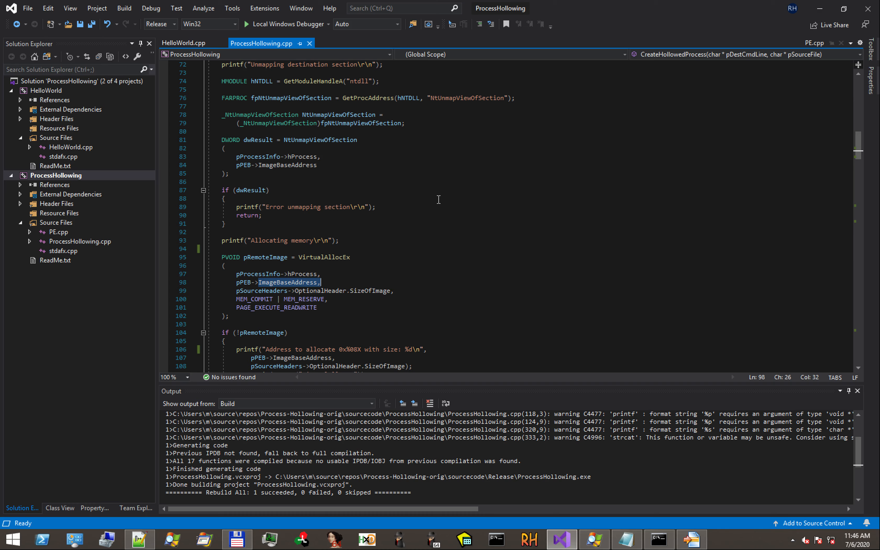
pyautogui.moveTo(694, 111)
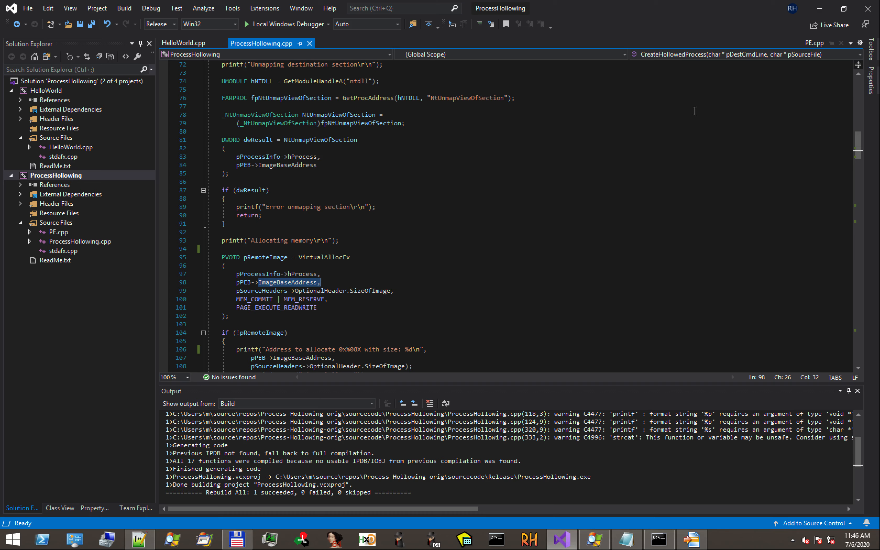
pyautogui.moveTo(738, 119)
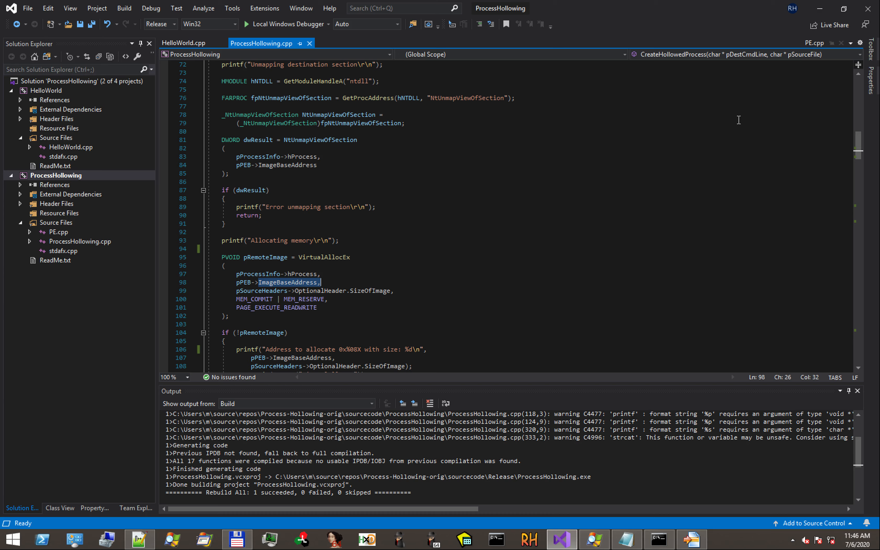
pyautogui.moveTo(338, 244)
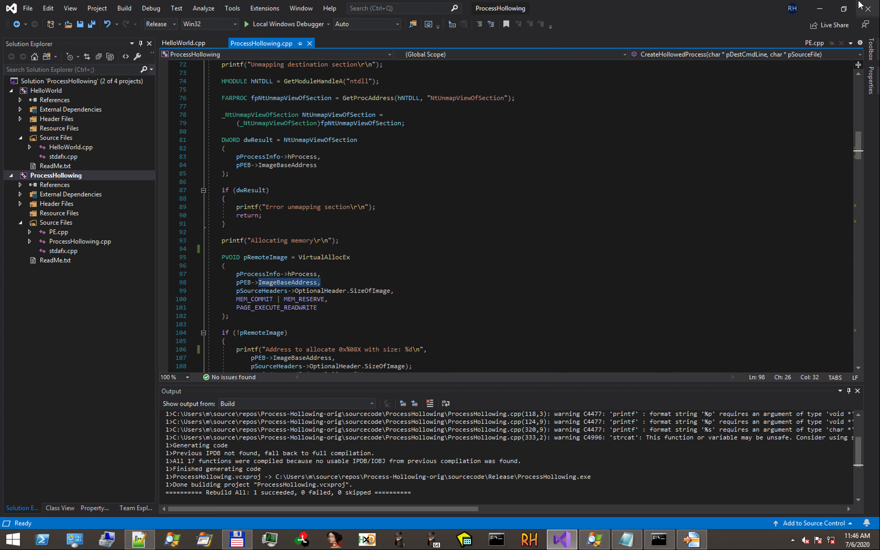
pyautogui.moveTo(818, 8)
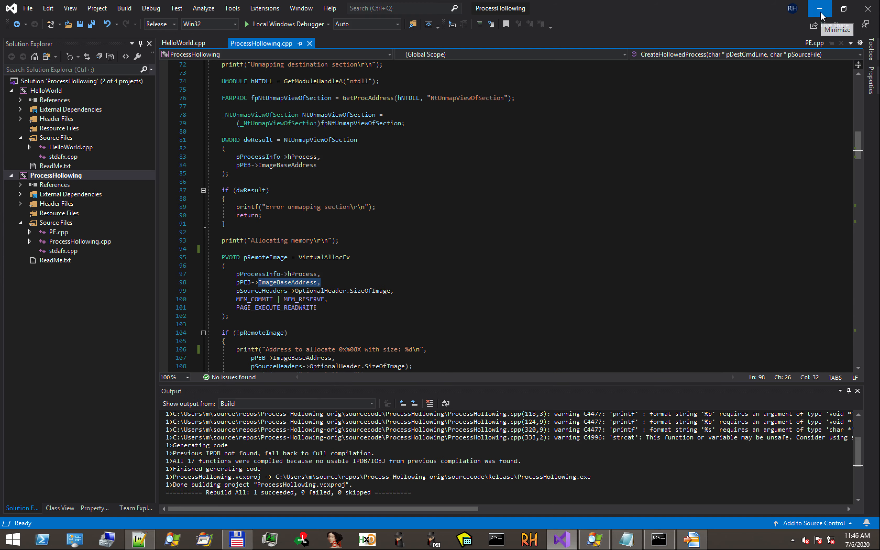
# Step: Minimize Visual Studio to reveal the notes2 Caveats on the unguaranteed PE base address
pyautogui.click(818, 9)
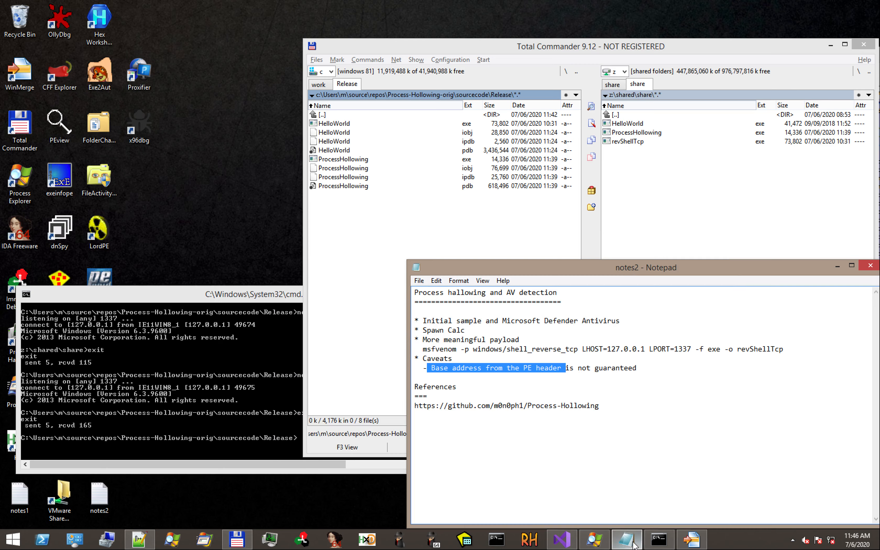
pyautogui.moveTo(599, 438)
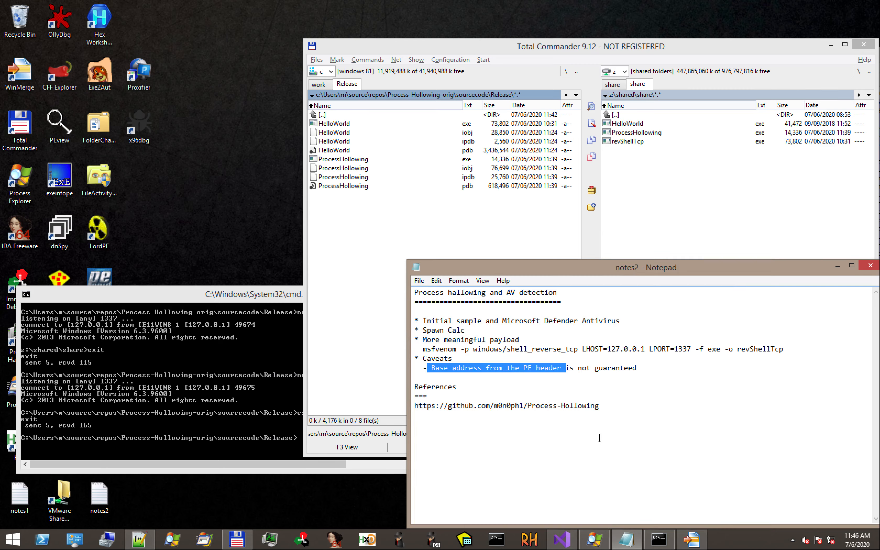
pyautogui.moveTo(233, 276)
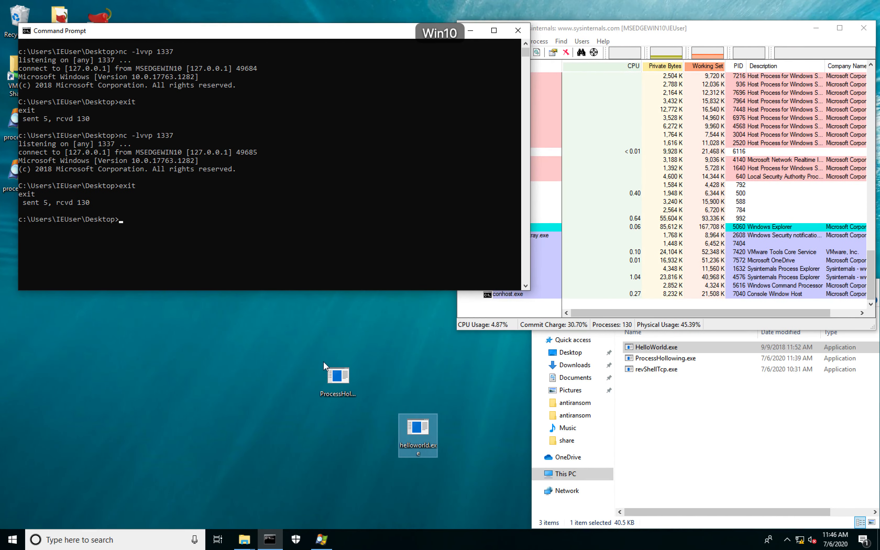
# Step: Replace desktop HelloWorld.exe, run ProcessHollowing.exe in Command Prompt and dismiss the Hello World message
pyautogui.click(267, 235)
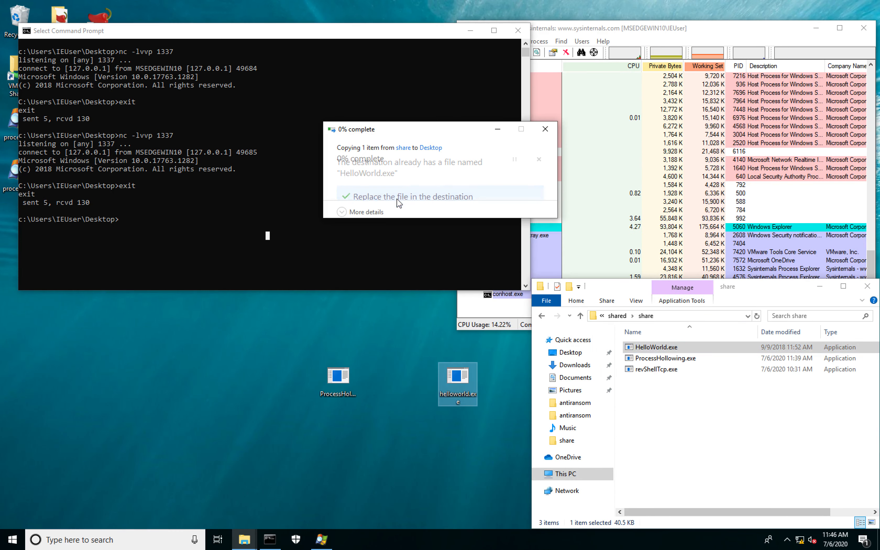
pyautogui.click(408, 196)
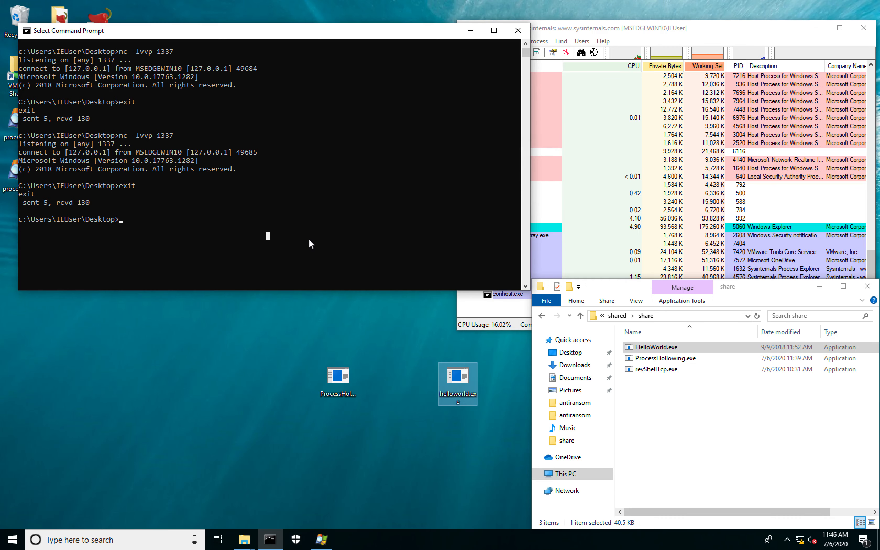
pyautogui.write('ProcessHollowing.exe')
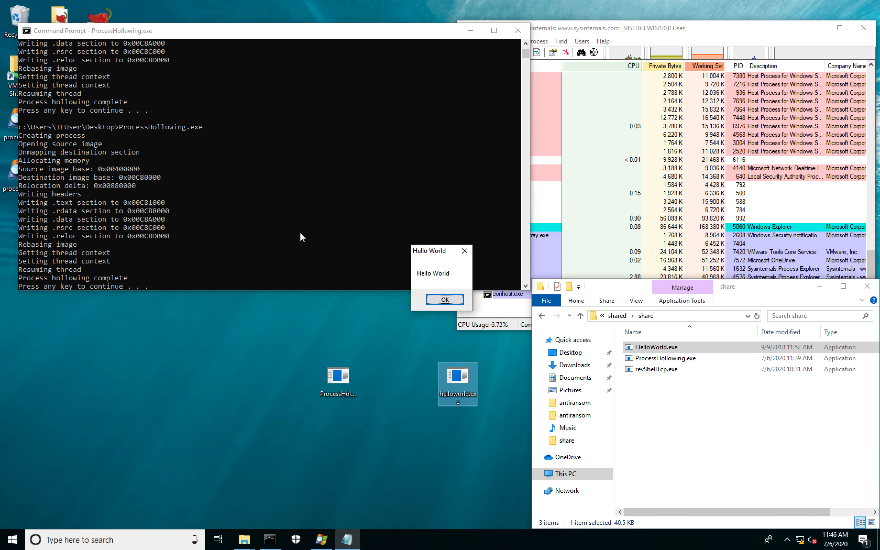
pyautogui.click(443, 298)
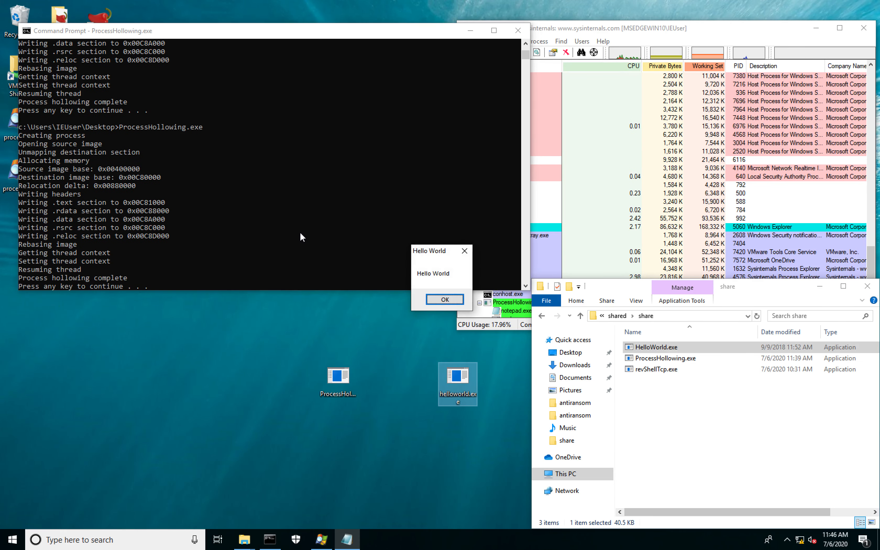
pyautogui.click(444, 299)
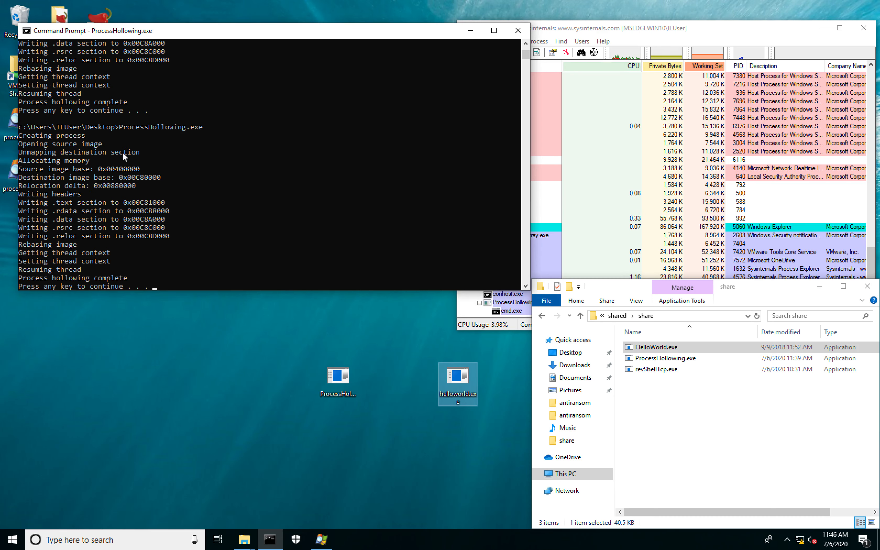
pyautogui.moveTo(189, 200)
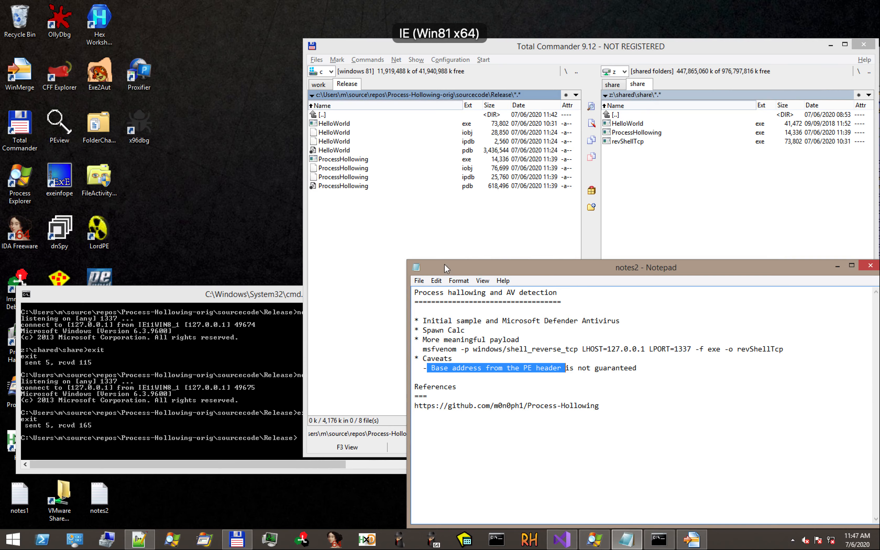
# Step: Reach the ProcessHollowing project's Linker > Advanced property page in Visual Studio
pyautogui.click(561, 539)
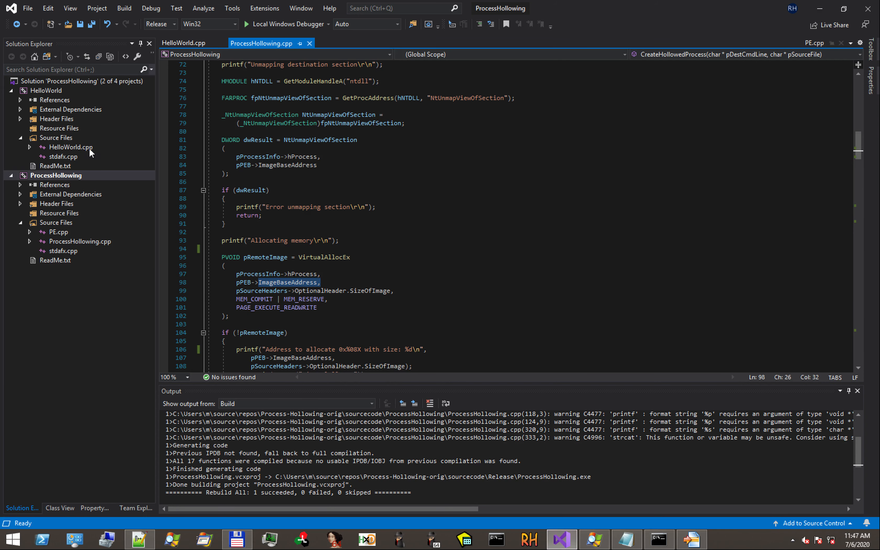
pyautogui.rightClick(56, 175)
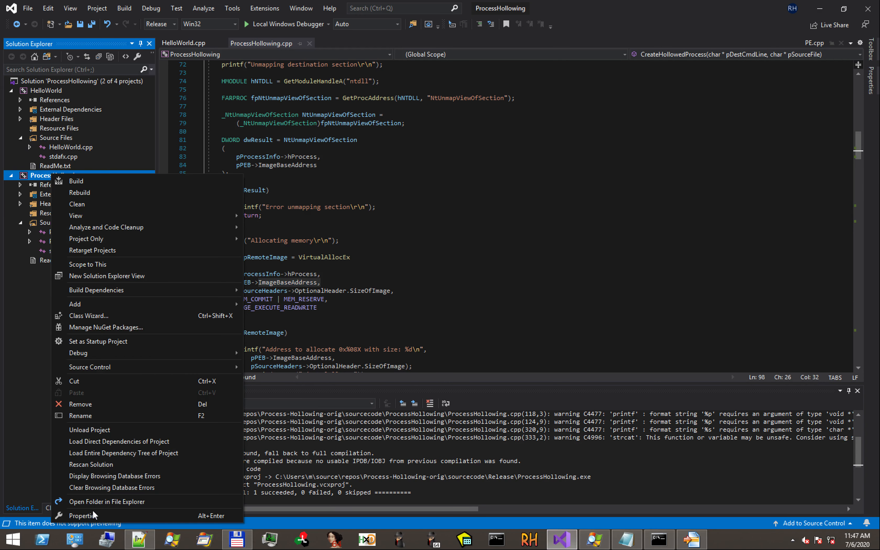
pyautogui.click(83, 515)
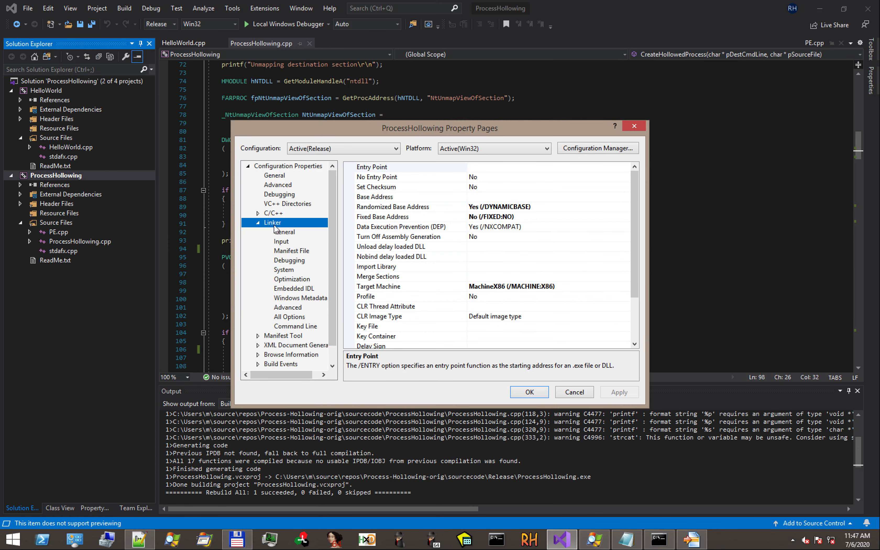
pyautogui.click(288, 307)
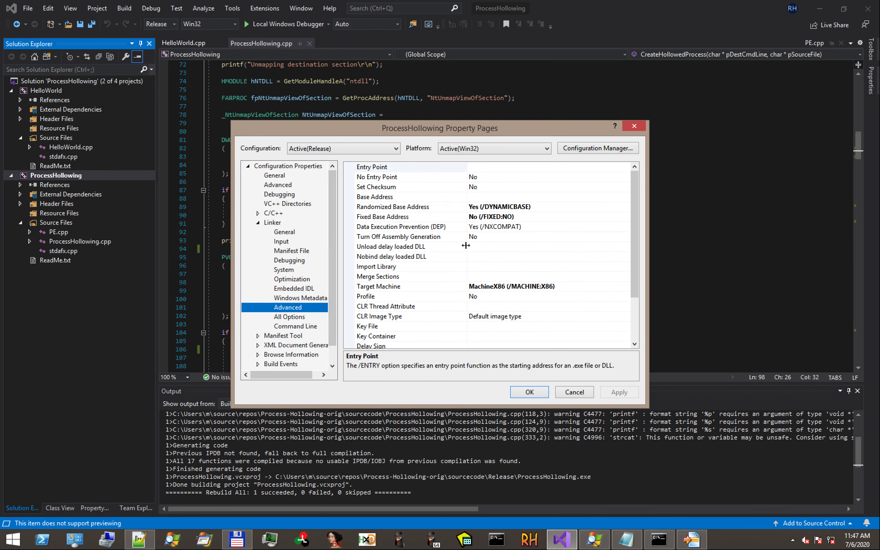
pyautogui.moveTo(519, 214)
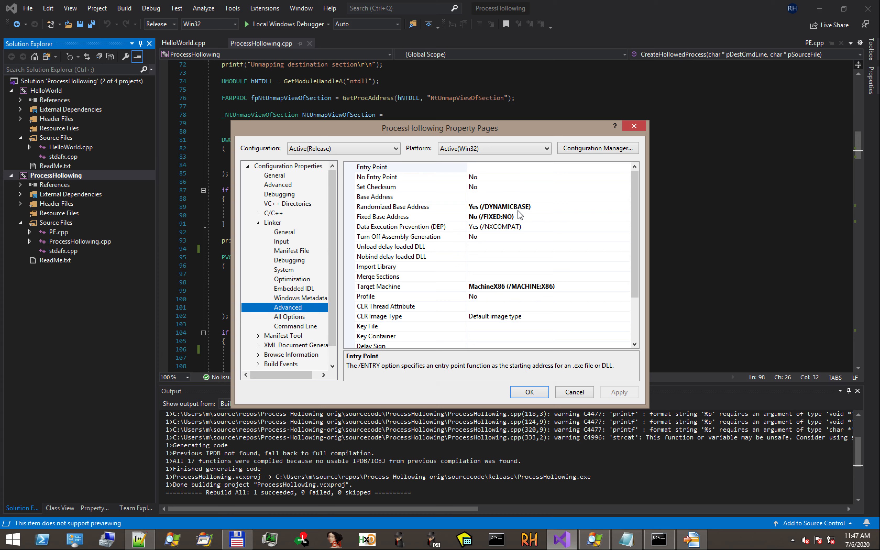
# Step: Review Randomized Base Address Yes, Fixed Base Address No and the empty Base Address field
pyautogui.click(409, 206)
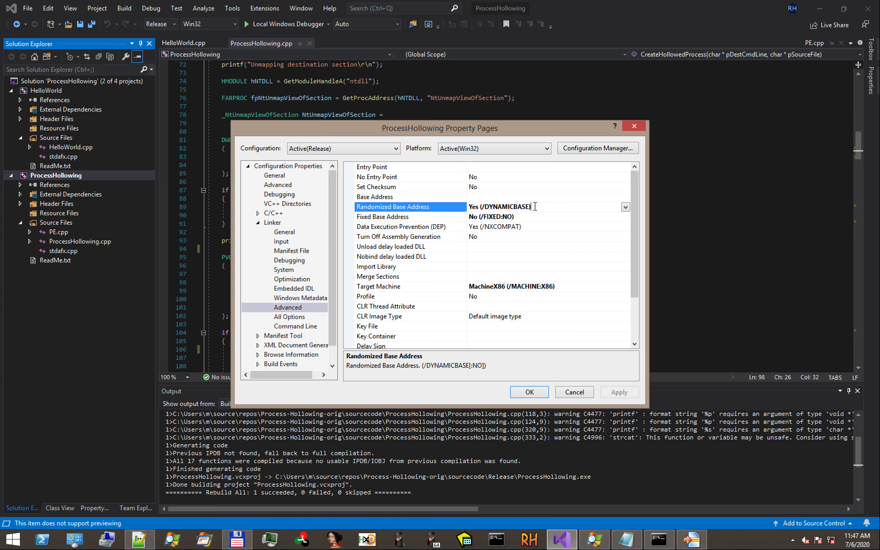
pyautogui.moveTo(622, 226)
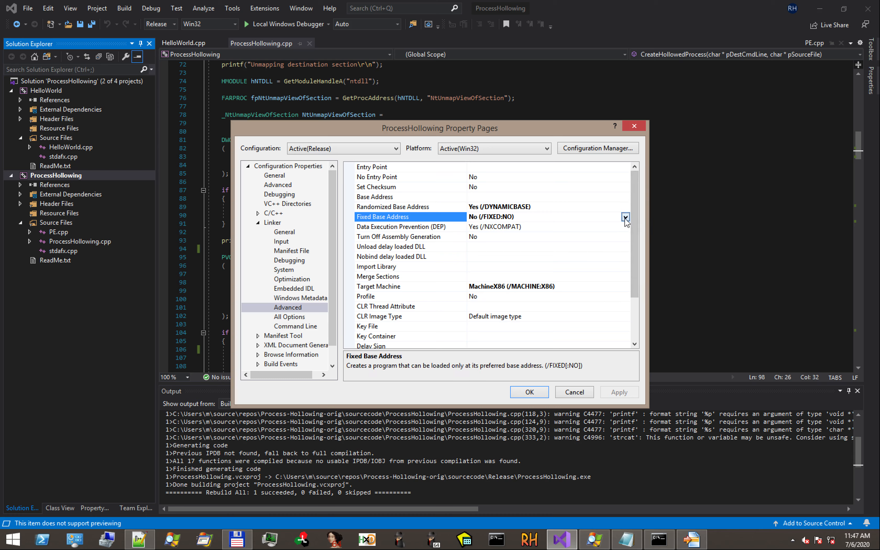
pyautogui.click(625, 216)
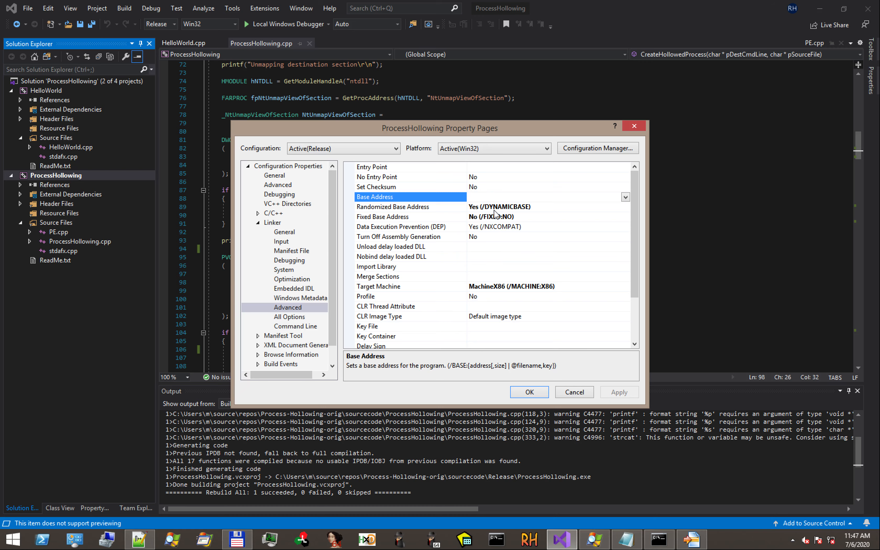
pyautogui.click(539, 197)
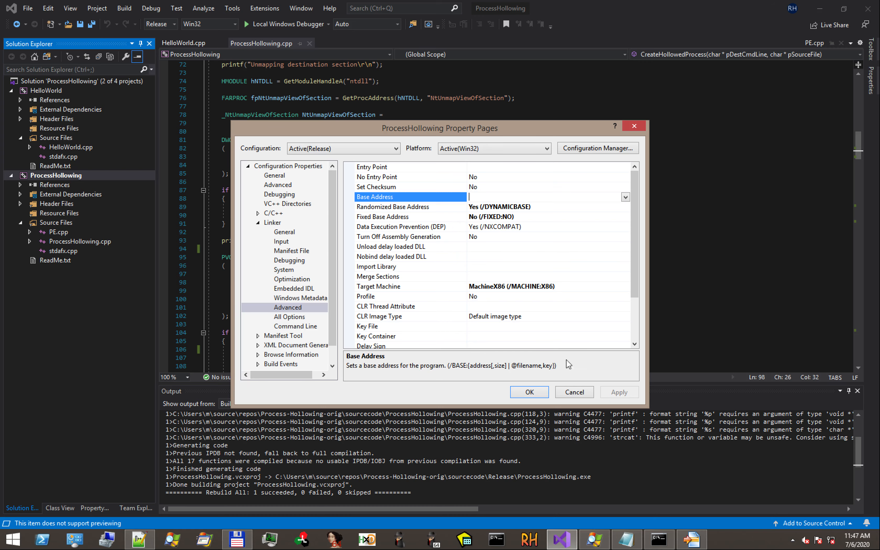
pyautogui.click(573, 392)
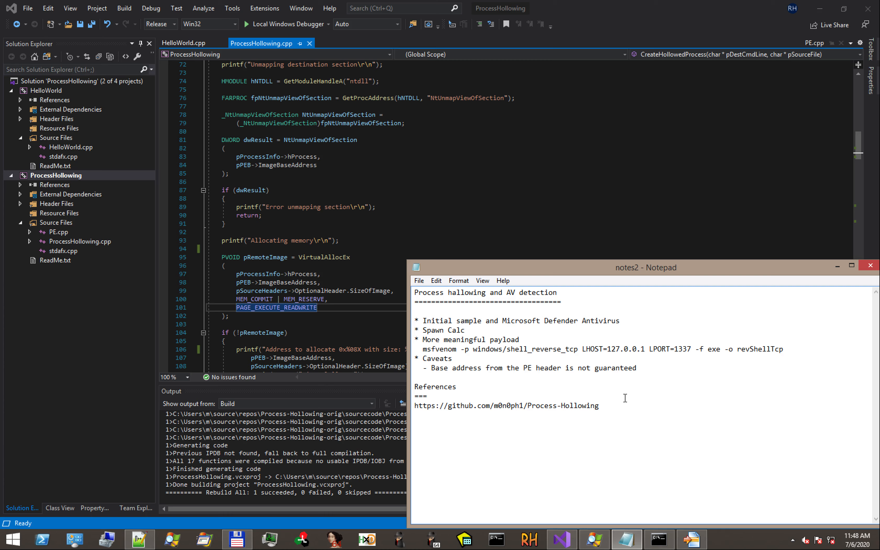
# Step: Return focus to the notes2 Notepad window with the property pages closed
pyautogui.click(418, 396)
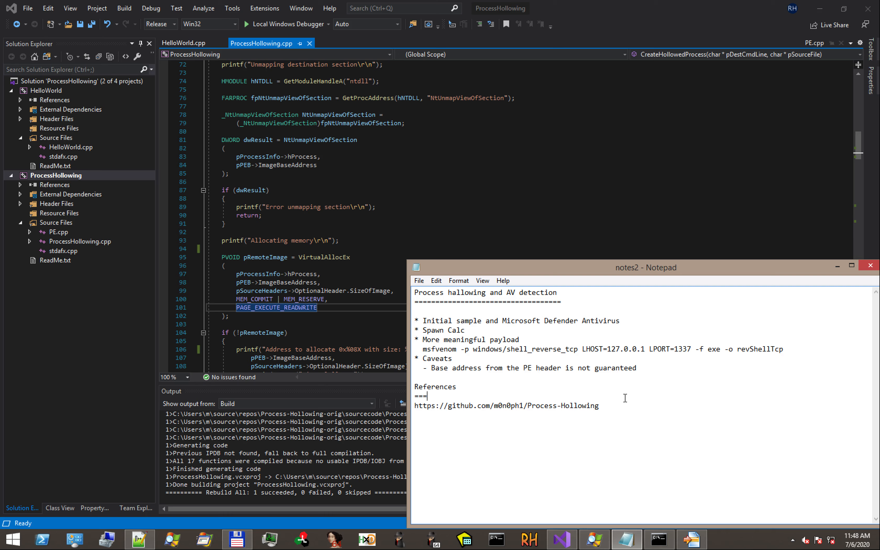